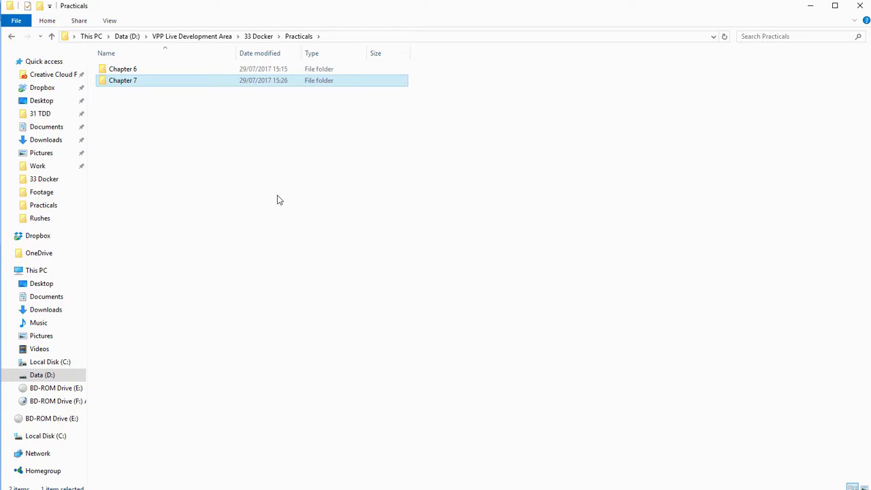
mouse_move(139, 97)
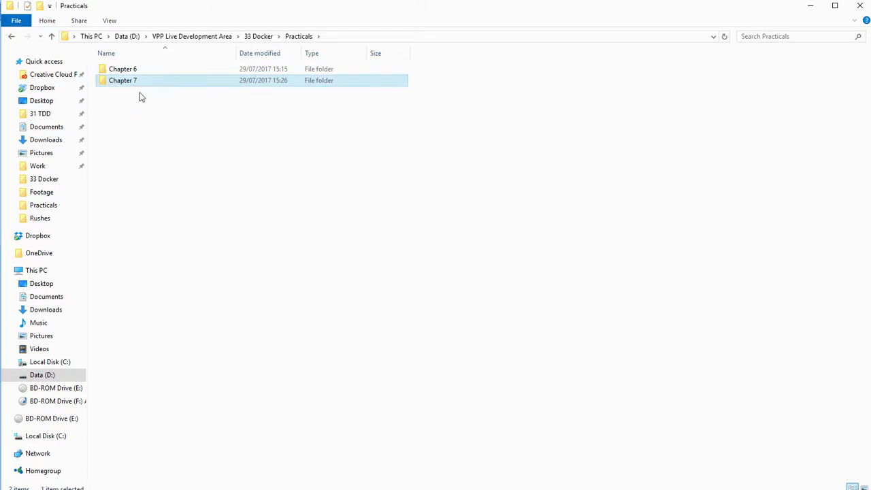
- Browse into Practicals/Chapter 7 and select the fleetman-webapp folder
double_click(123, 81)
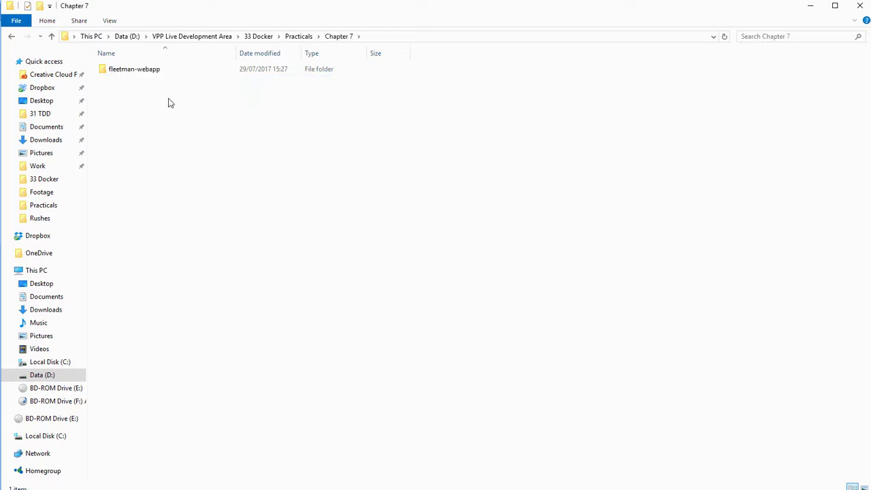
mouse_move(180, 111)
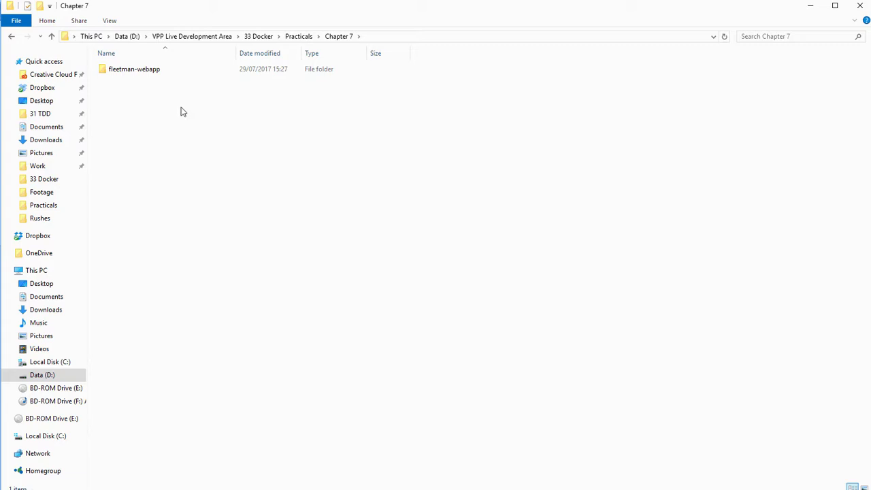
click(134, 68)
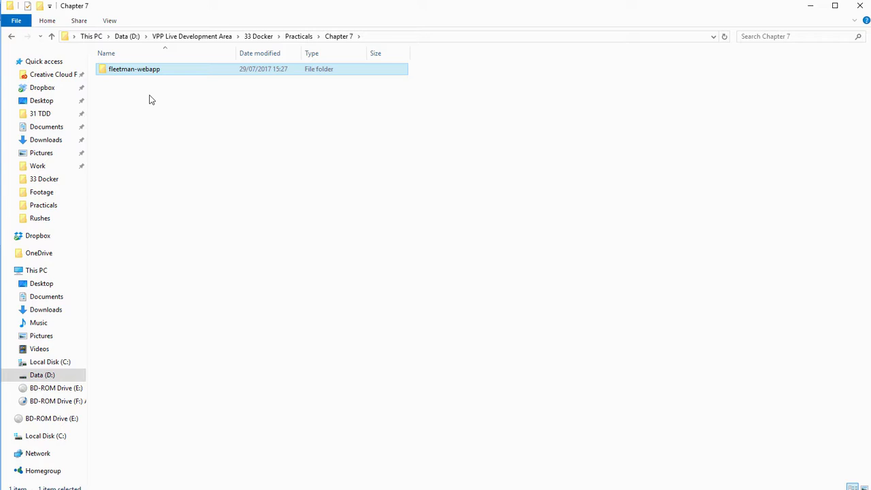
mouse_move(297, 399)
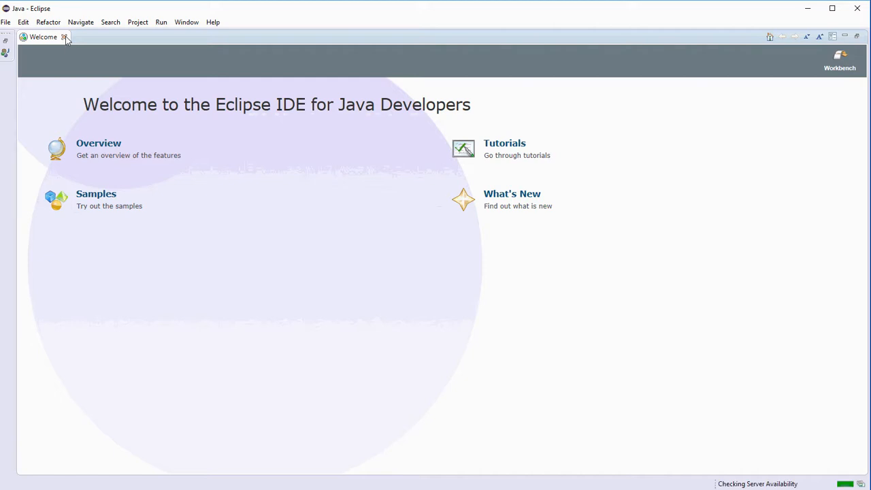
mouse_move(65, 37)
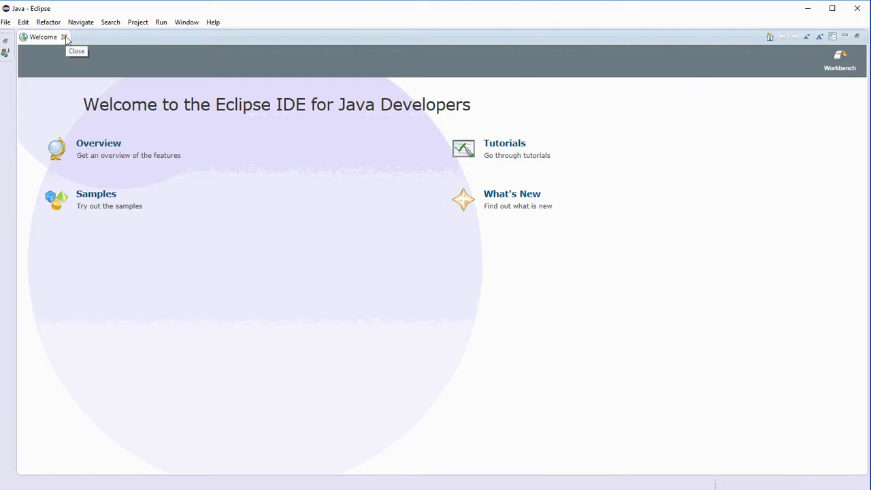
- Close the Welcome page and minimize the Task List/Outline panel
click(64, 36)
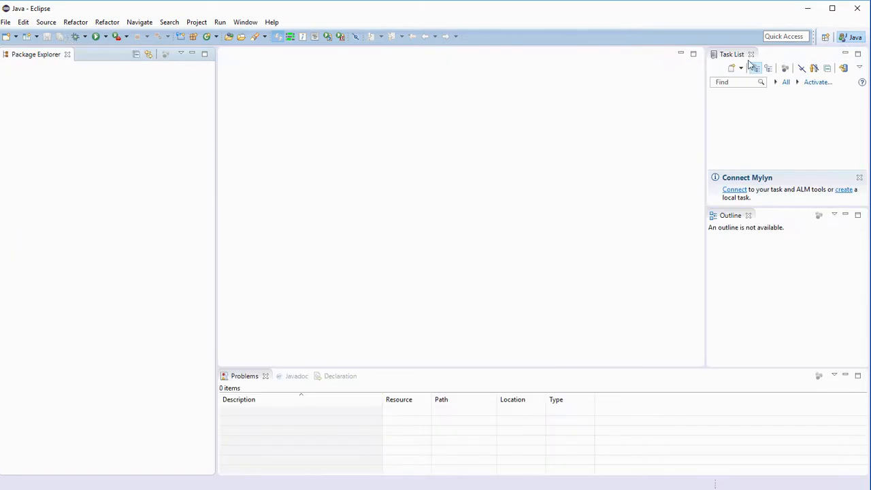
click(751, 54)
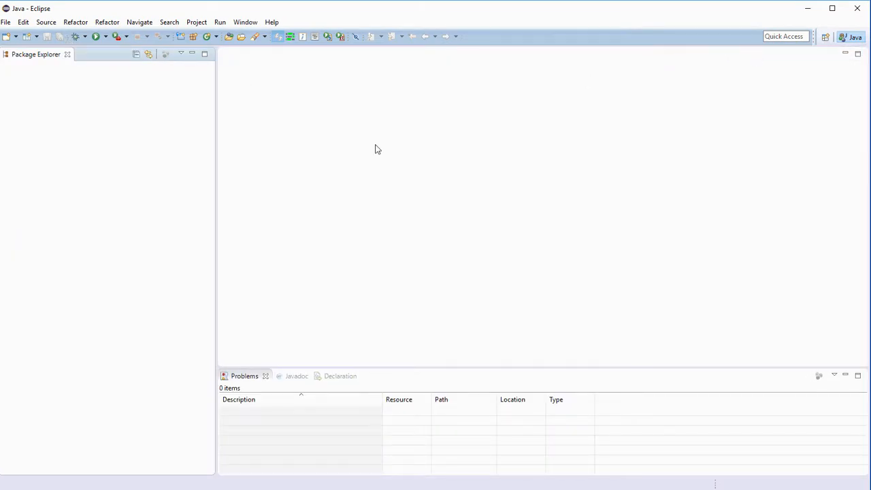
mouse_move(5, 24)
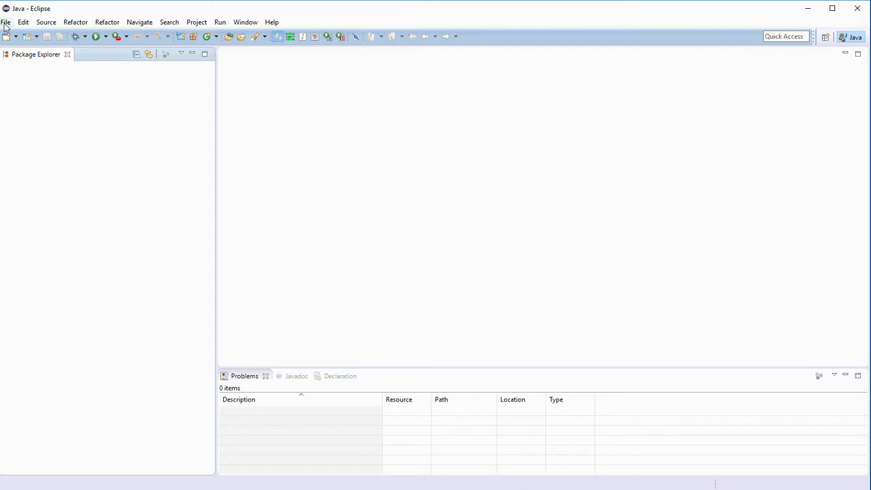
- Create a new Java project named fleetman-webapp via File > New
click(6, 22)
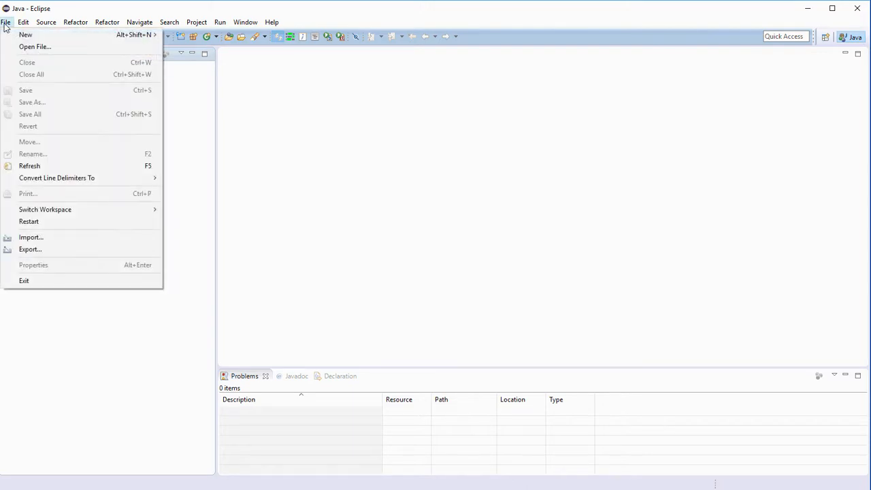
mouse_move(24, 36)
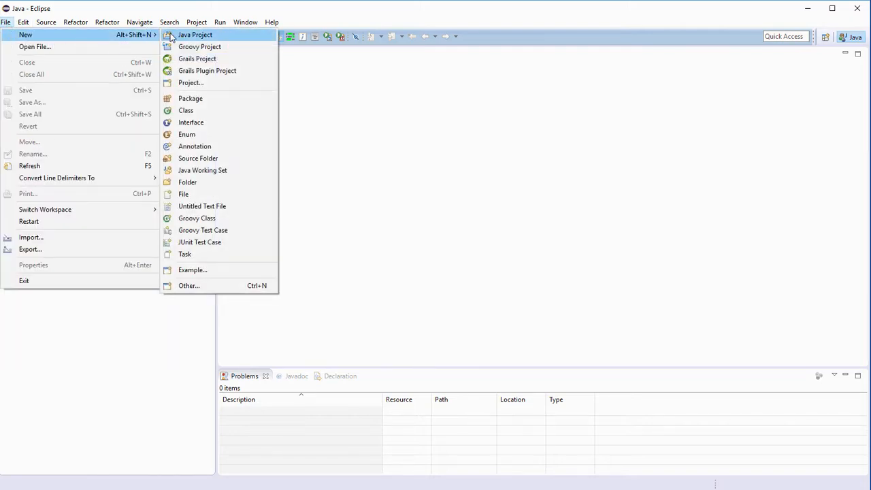
click(195, 34)
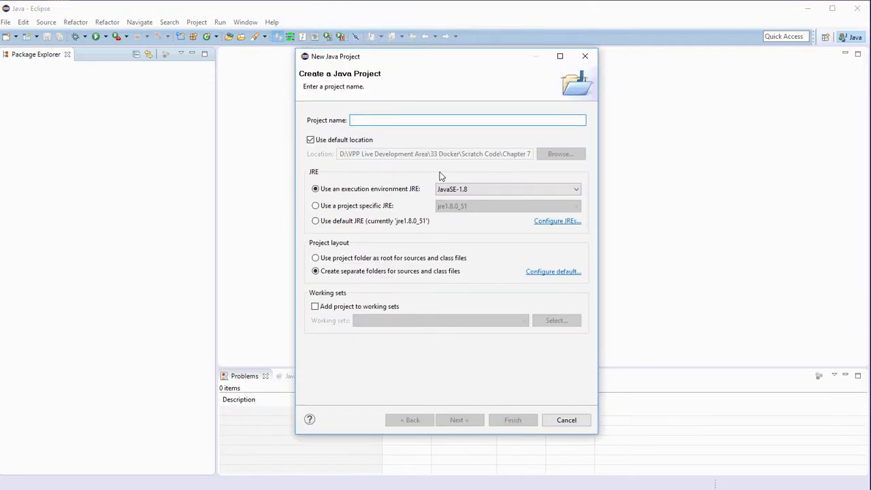
text(fleetman-)
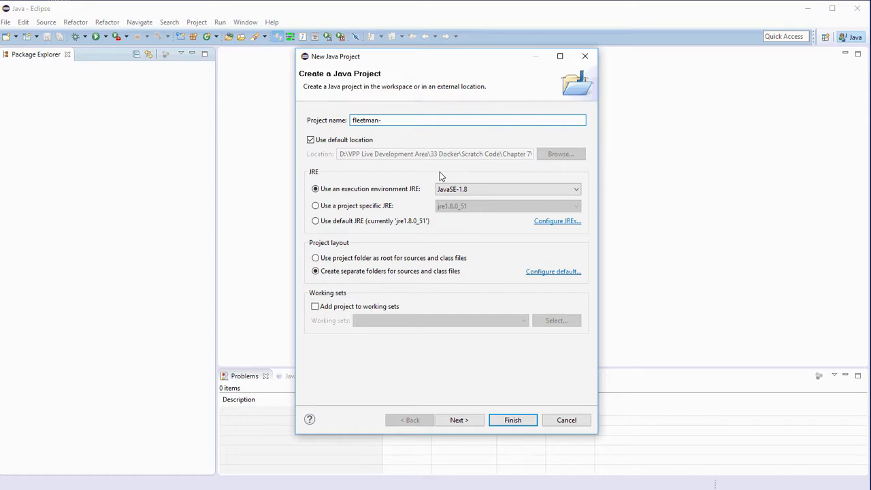
text(webapp)
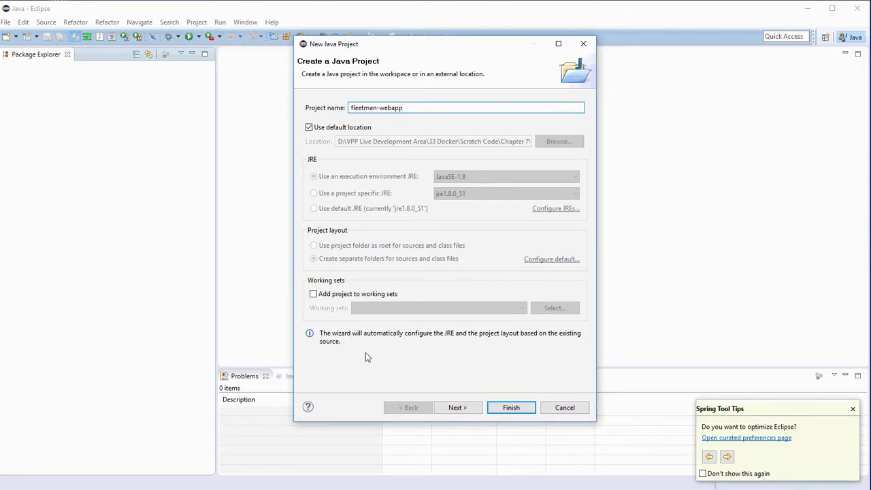
mouse_move(405, 332)
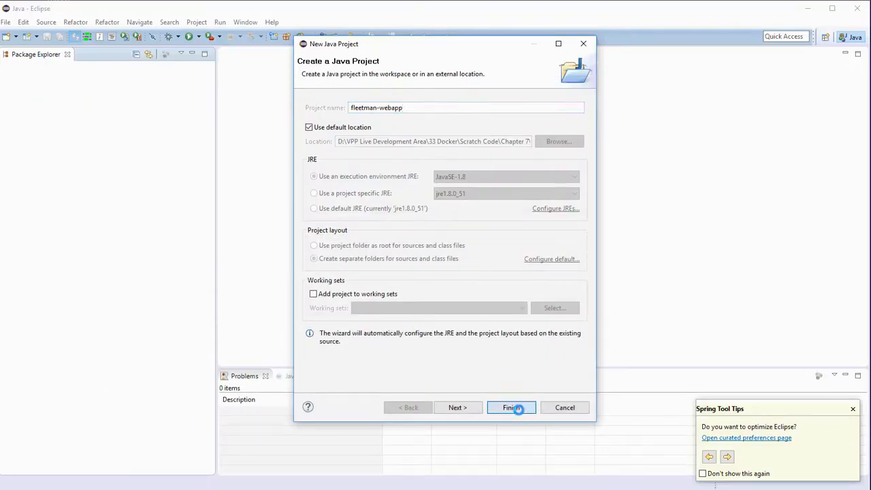
click(511, 407)
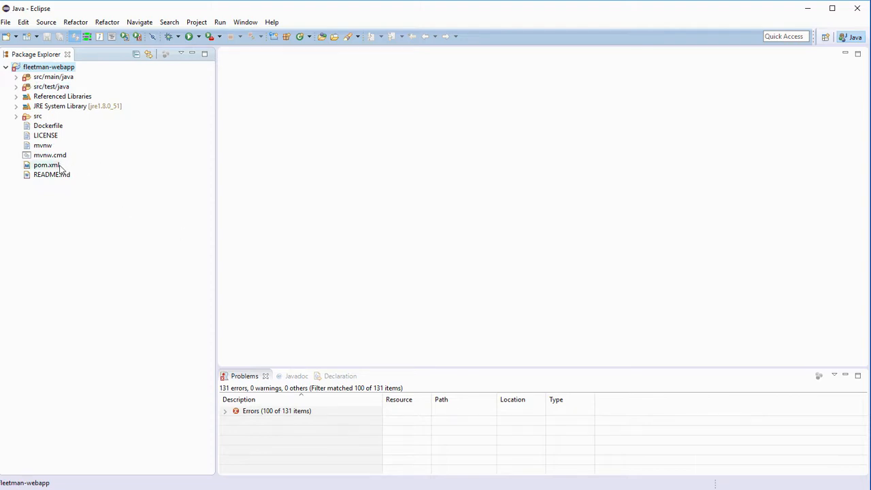
- Run a Maven build on pom.xml with the goal eclipse:eclipse
click(46, 165)
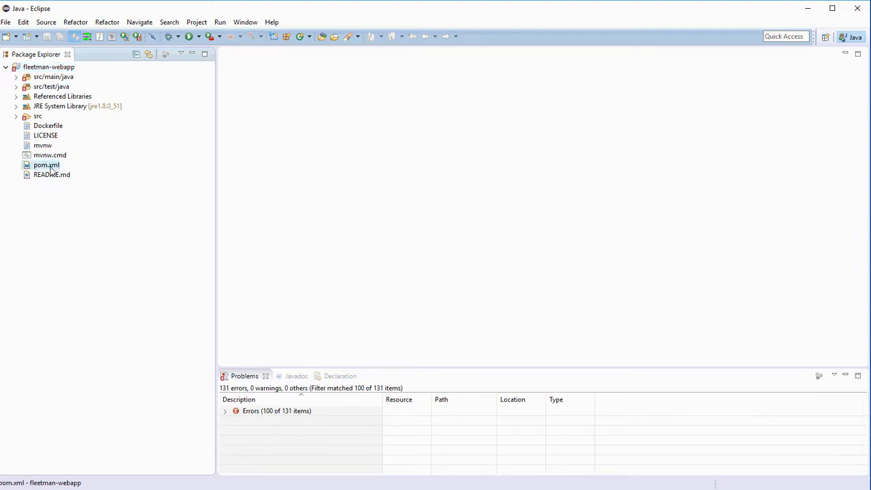
right_click(46, 165)
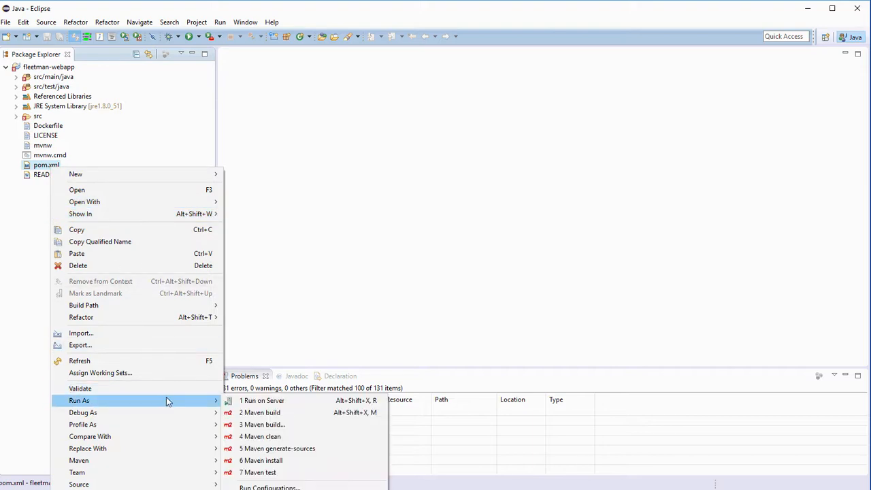
mouse_move(279, 424)
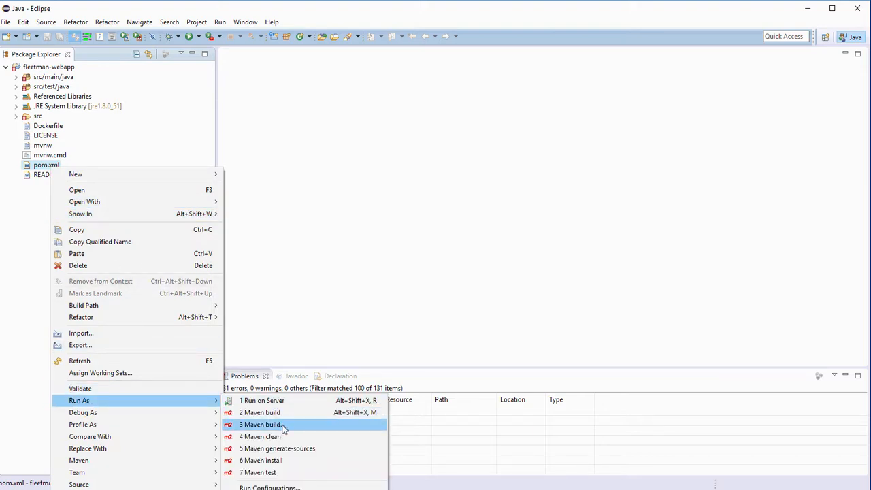
click(260, 425)
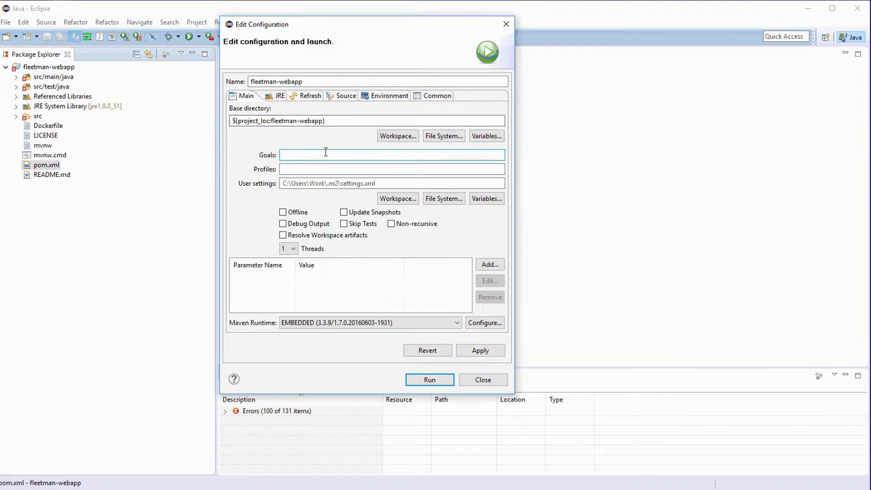
text(eclipse:eclipse)
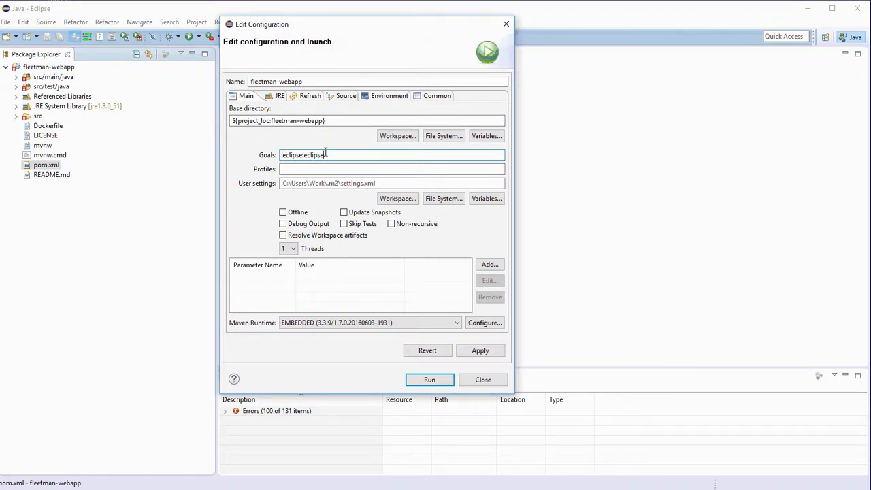
click(430, 378)
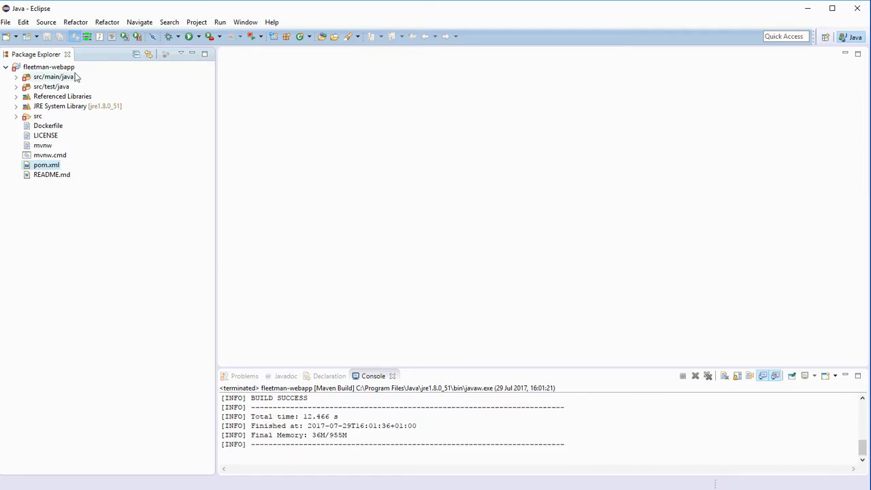
- Refresh the fleetman-webapp project and expand src/main/java to list its packages
right_click(49, 67)
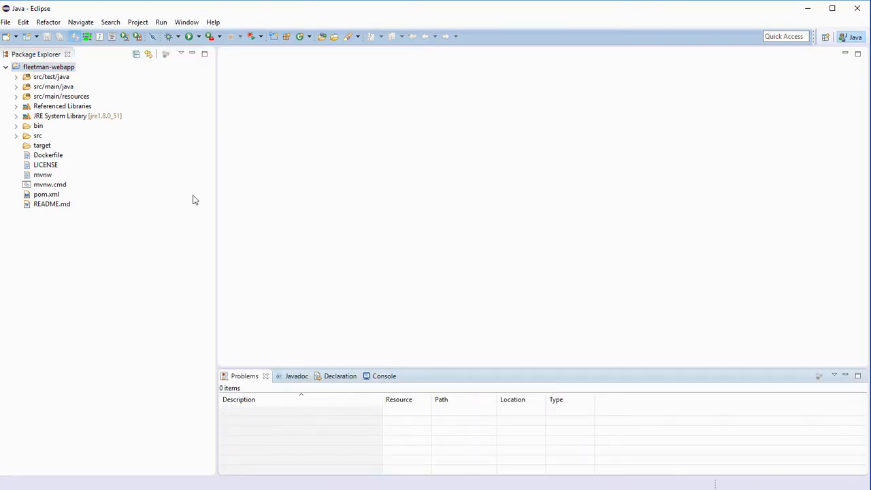
mouse_move(182, 188)
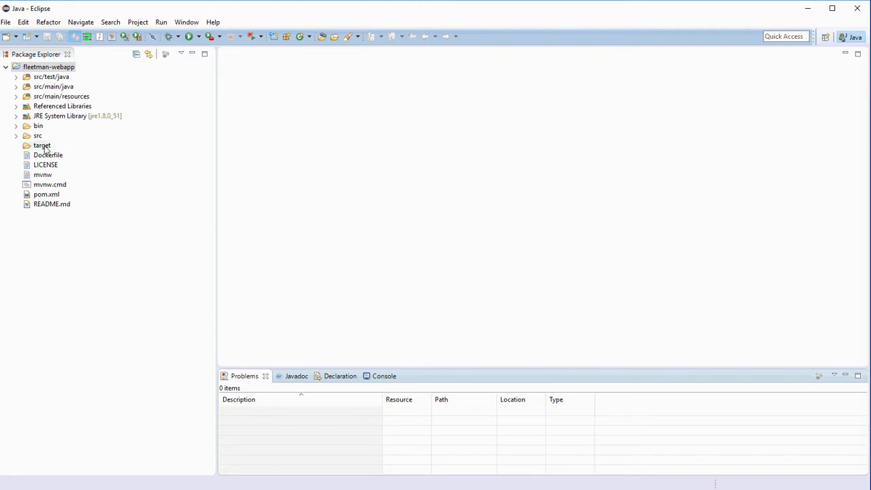
click(16, 87)
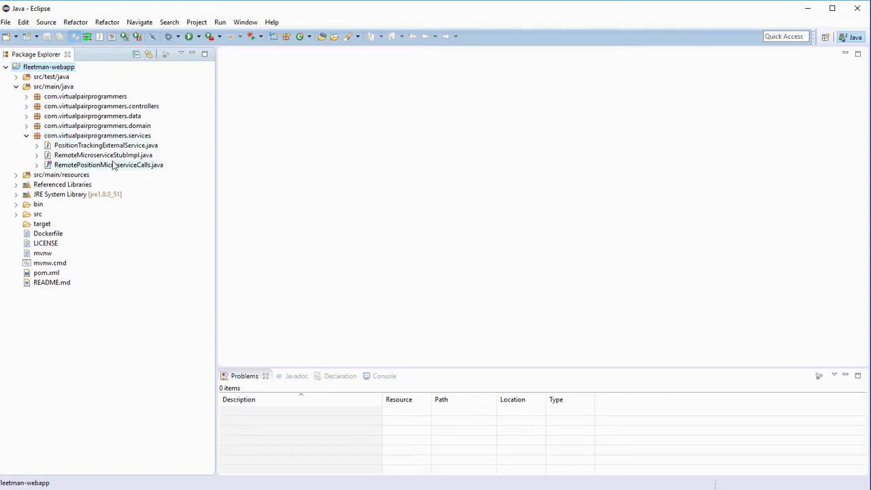
- Open RemoteMicroserviceStubImpl.java from the services package in the editor
click(103, 155)
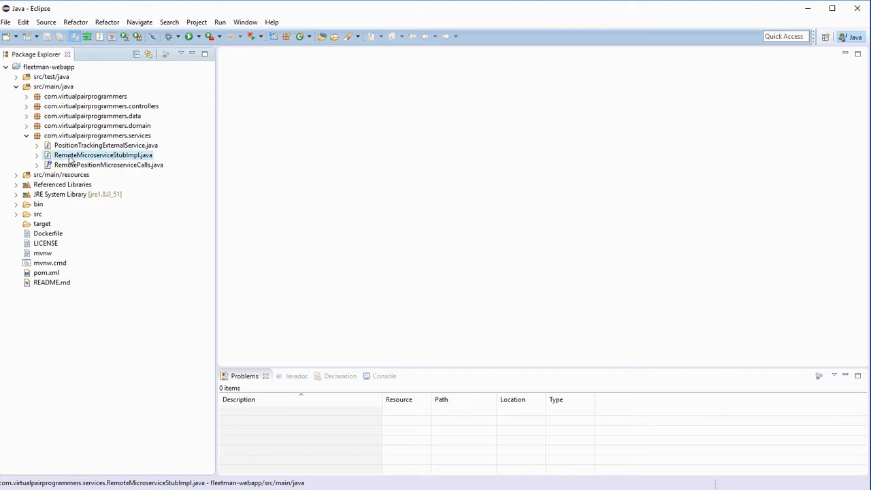
double_click(103, 155)
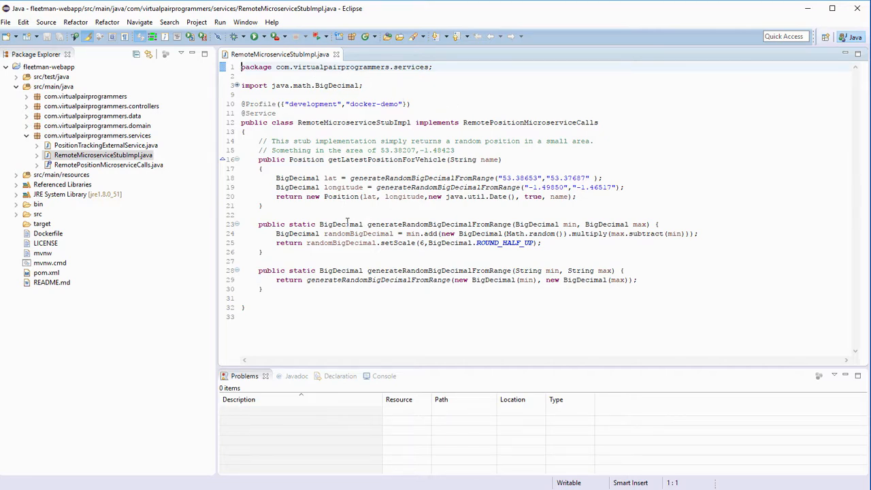
mouse_move(697, 163)
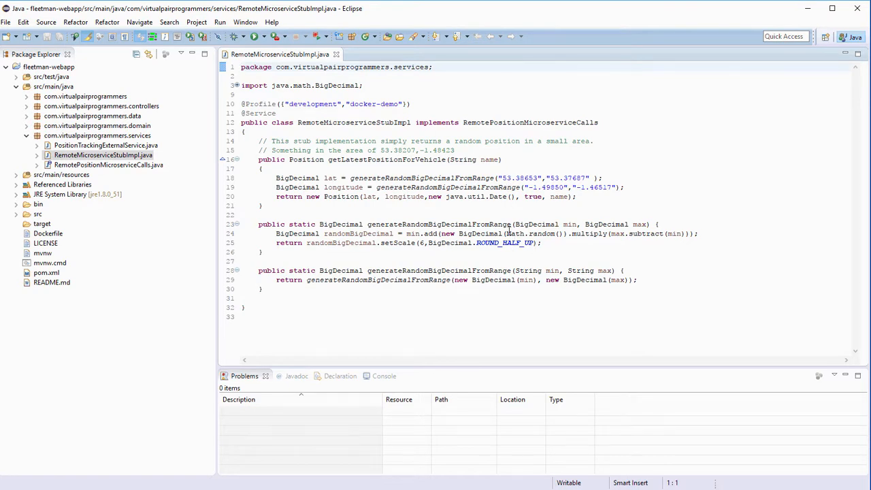
mouse_move(514, 234)
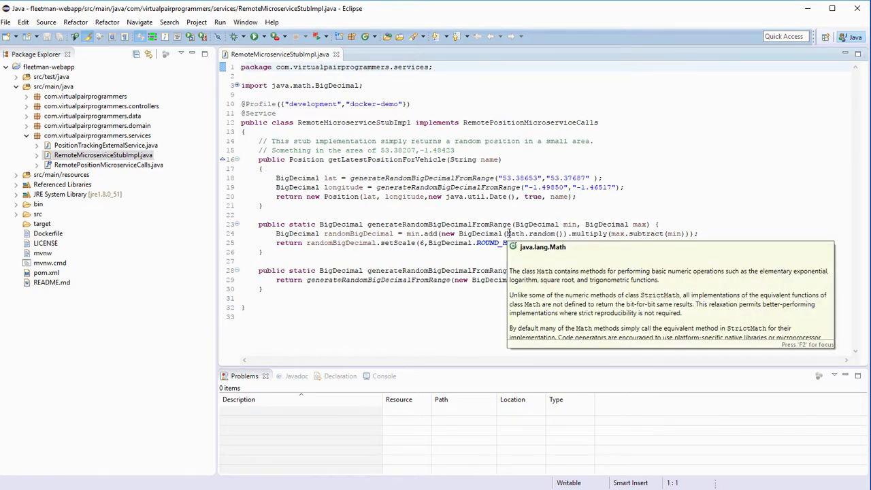
mouse_move(703, 193)
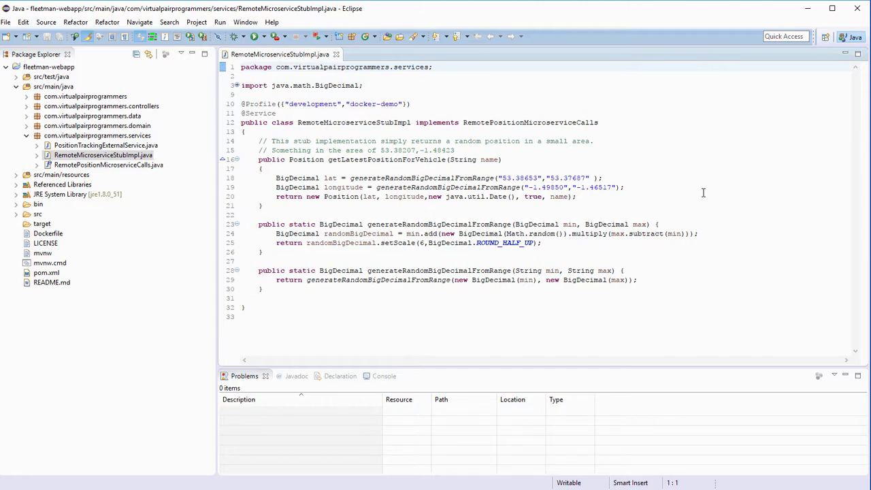
click(241, 67)
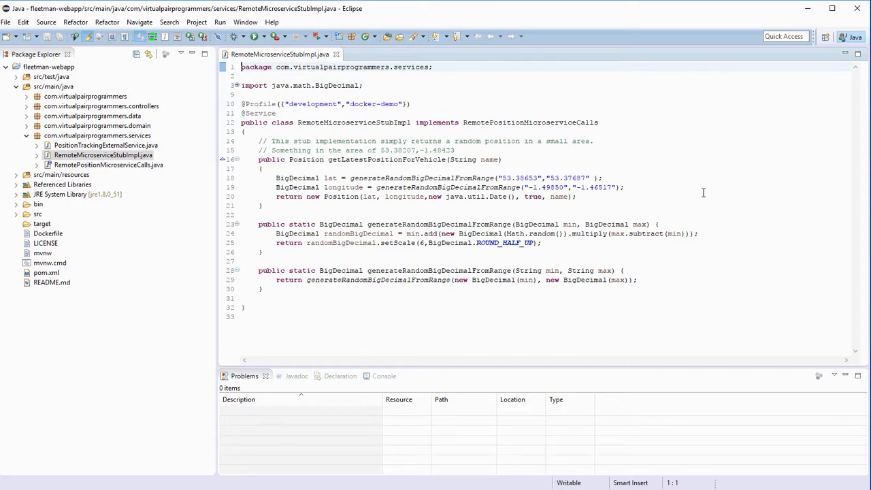
mouse_move(702, 193)
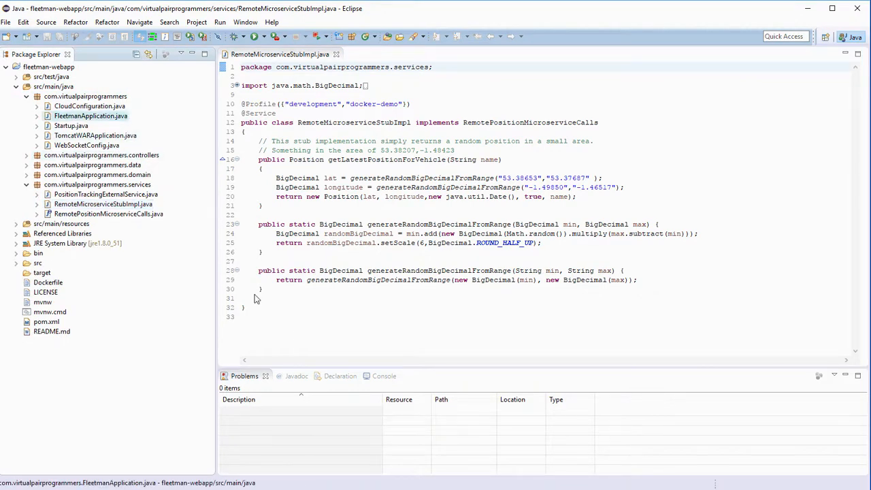
- Run FleetmanApplication.java as a Java application and view its console output
right_click(89, 116)
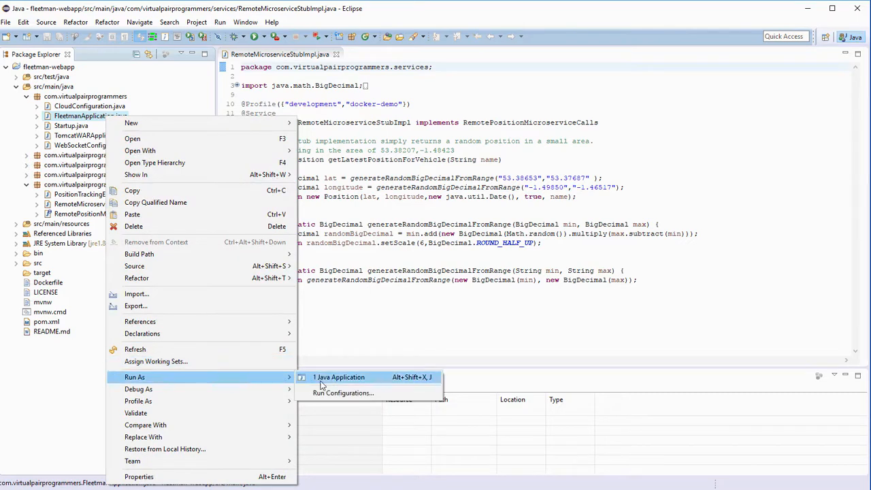
click(339, 377)
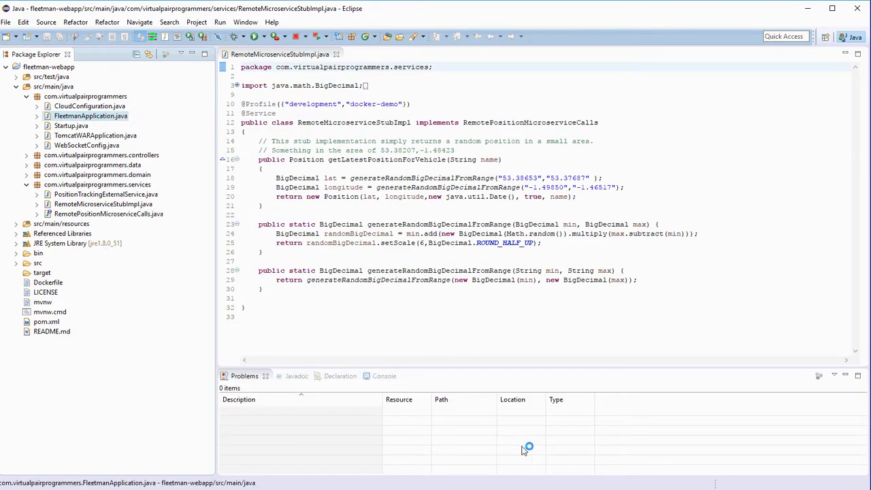
click(373, 376)
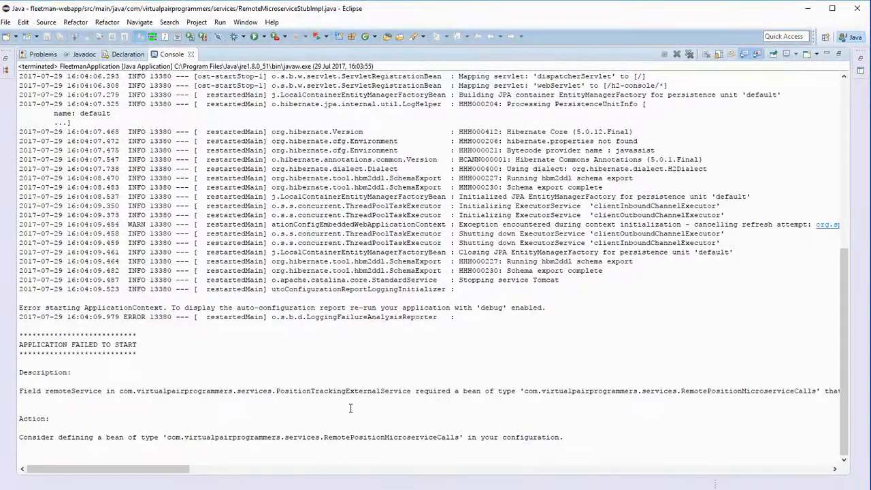
mouse_move(561, 460)
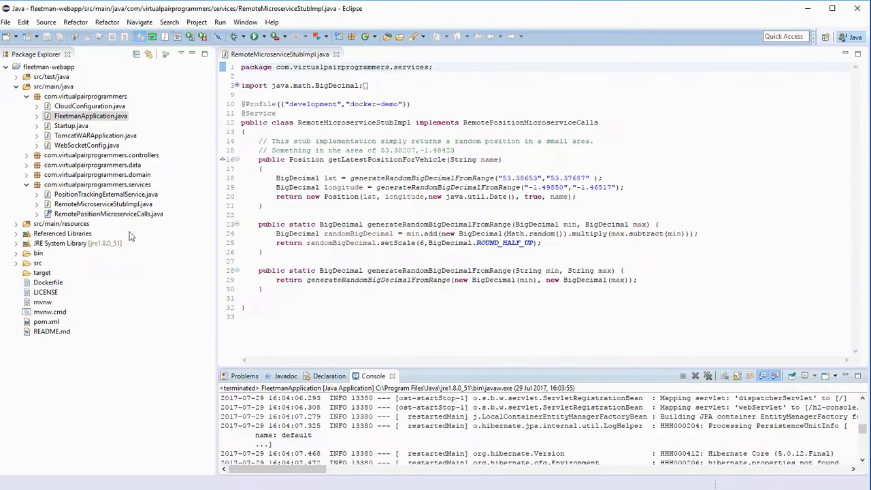
- Set FleetmanApplication's run configuration VM arguments to -Dspring.profiles.active=development
right_click(90, 115)
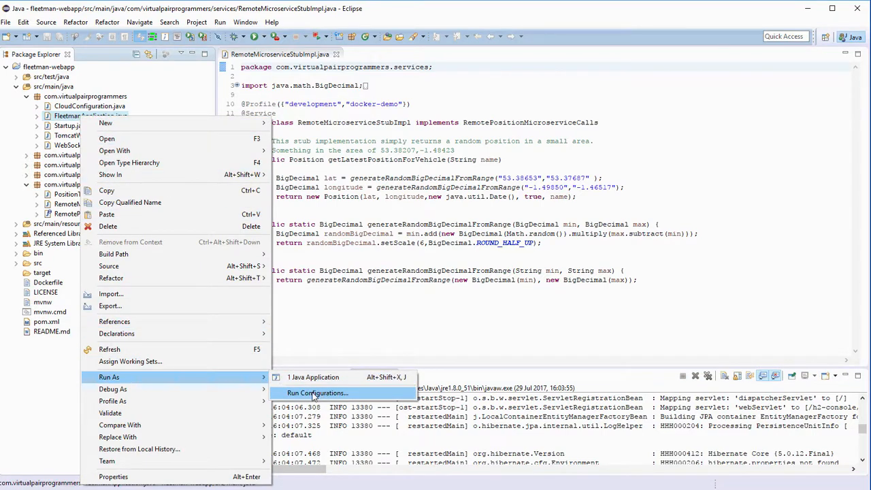
mouse_move(360, 396)
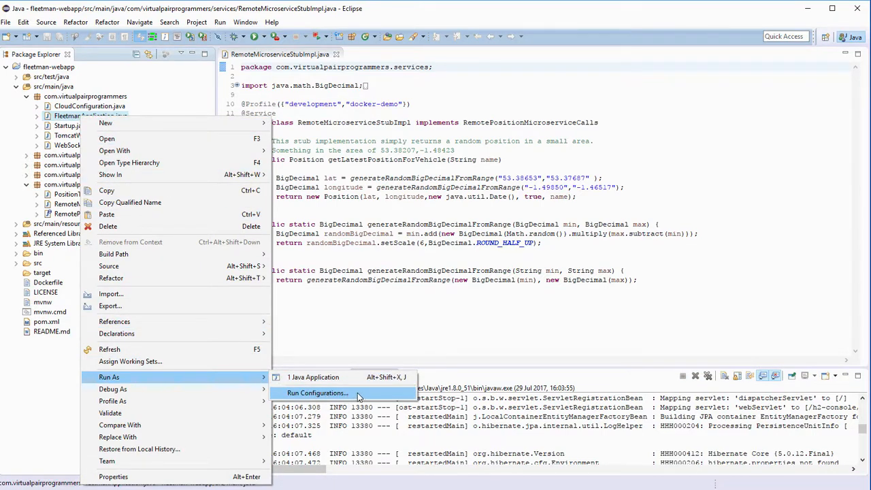
click(317, 392)
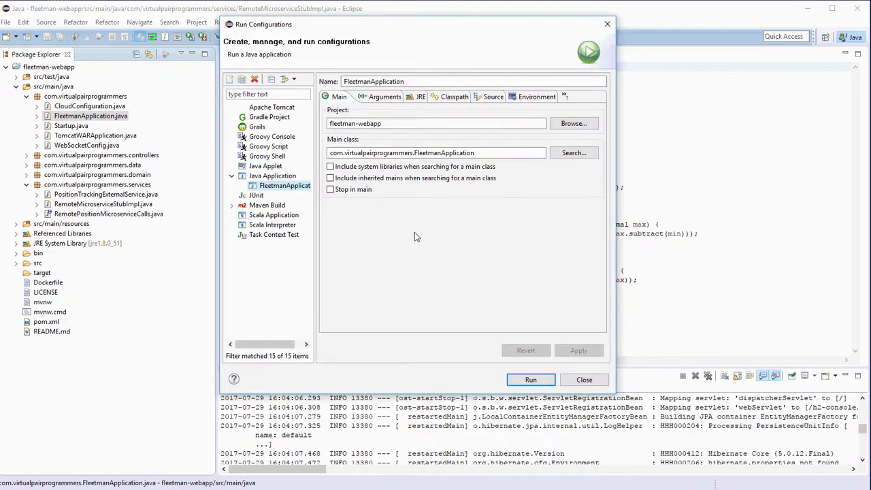
click(379, 95)
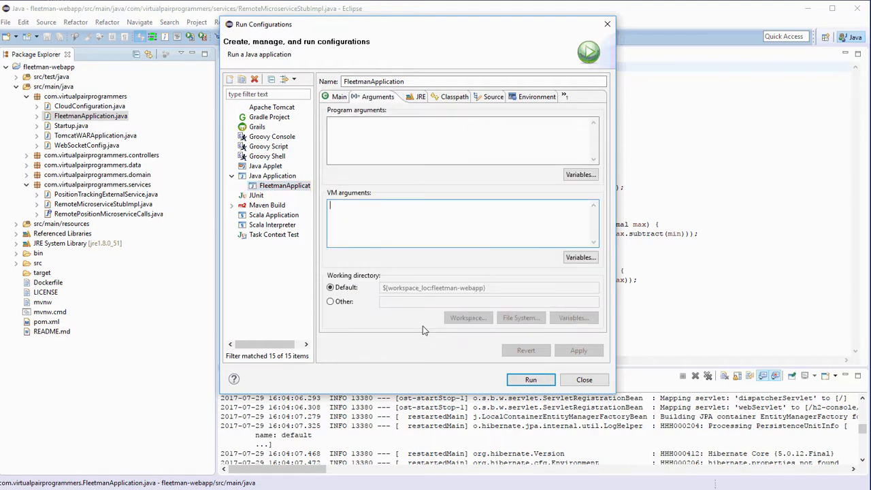
text(-D)
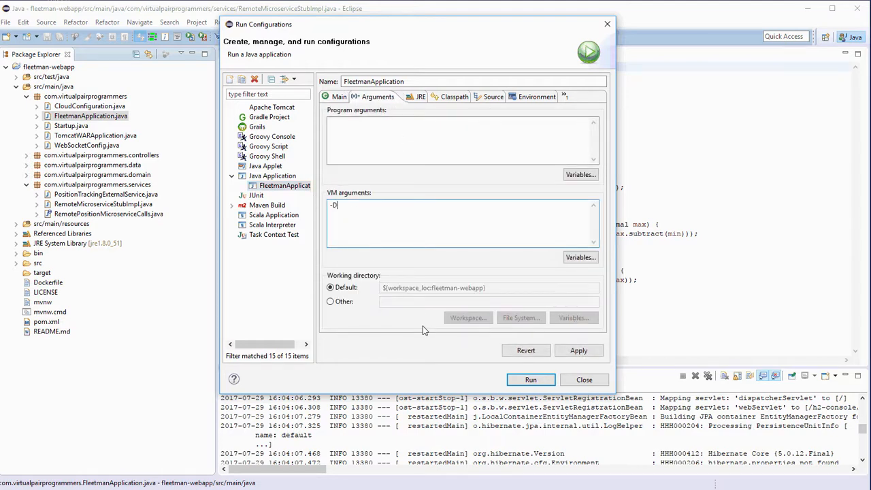
text(spring.profiles.ac)
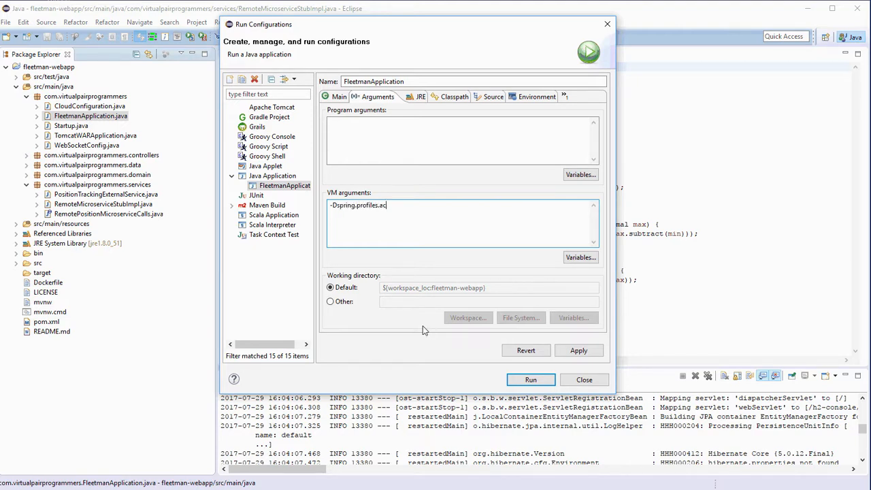
text(tive=)
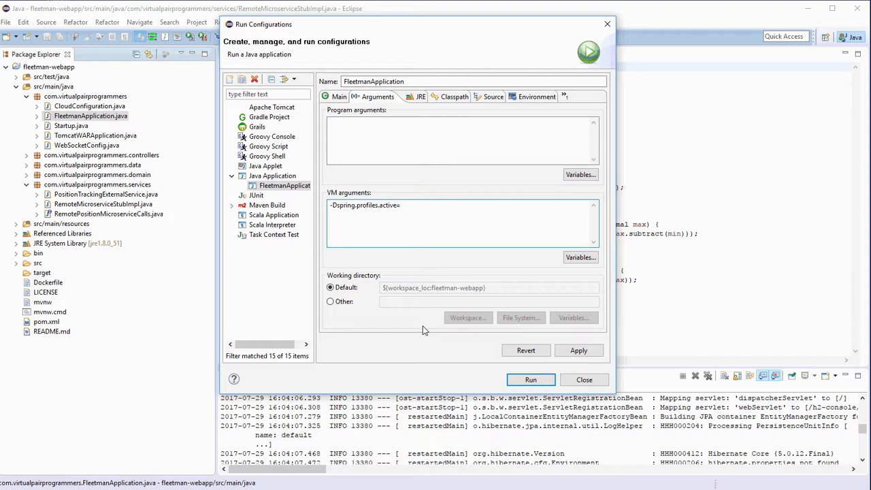
text(development)
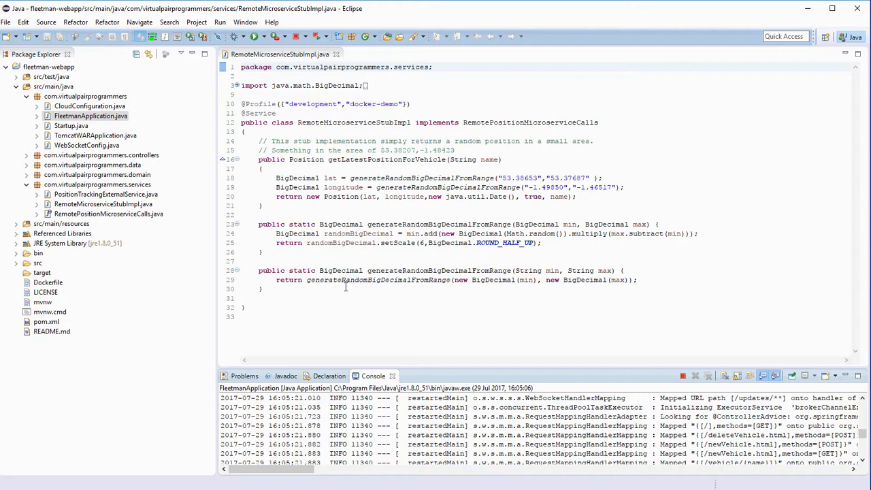
mouse_move(186, 289)
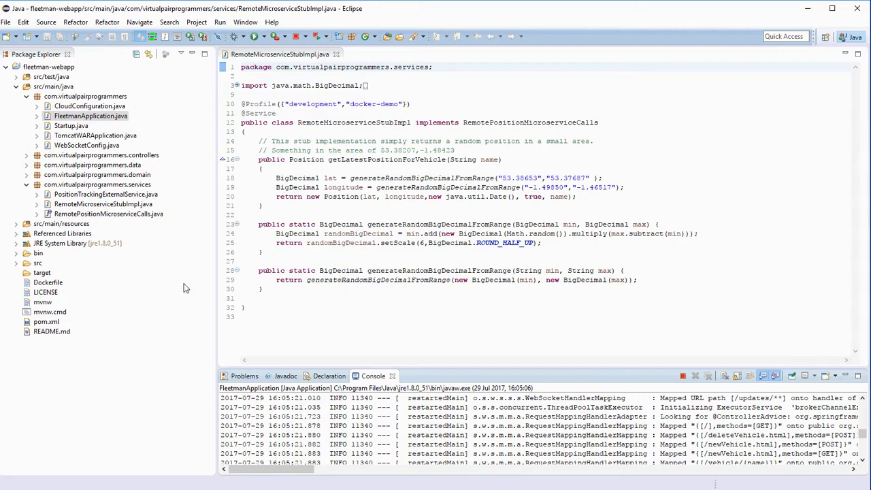
- Open TomcatWARApplication.java in the editor
click(95, 136)
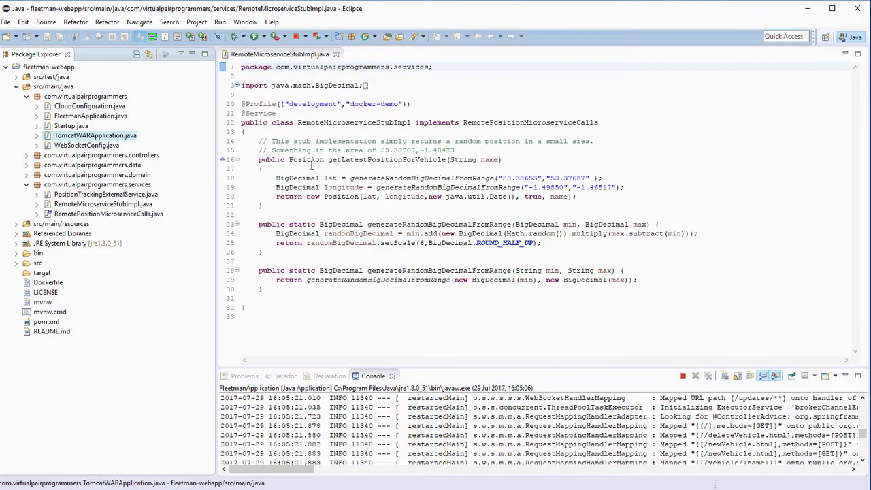
mouse_move(166, 139)
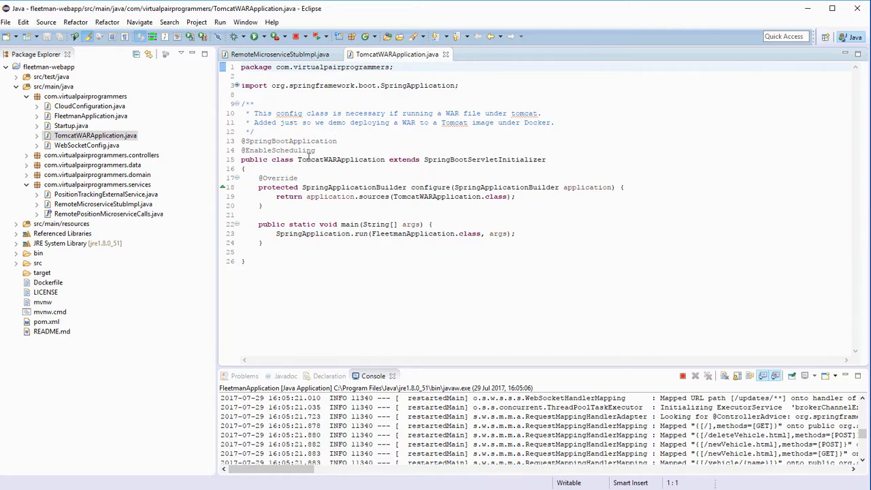
mouse_move(326, 299)
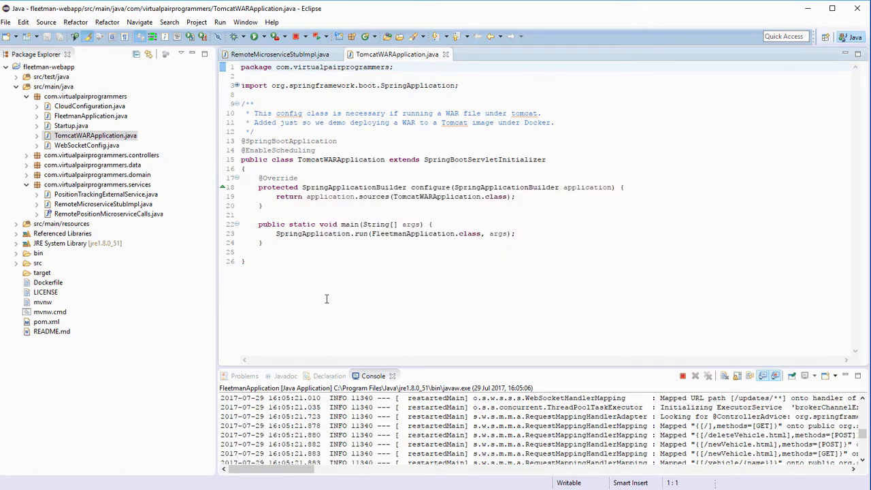
mouse_move(194, 166)
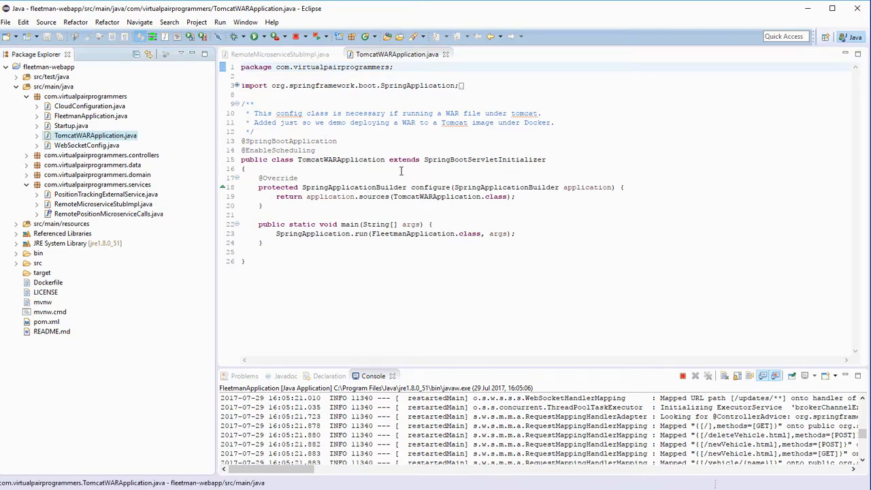
mouse_move(485, 163)
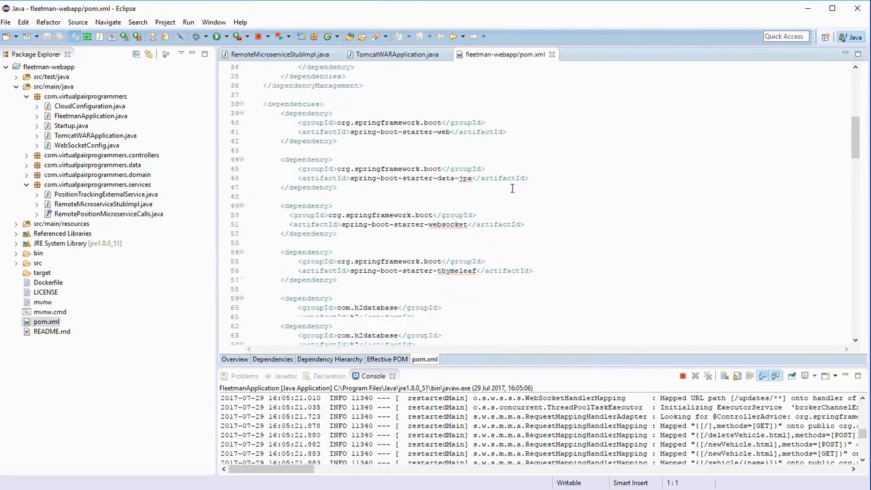
- Scroll pom.xml to the build section showing the spring-boot-maven-plugin mainClass
scroll(down, 3)
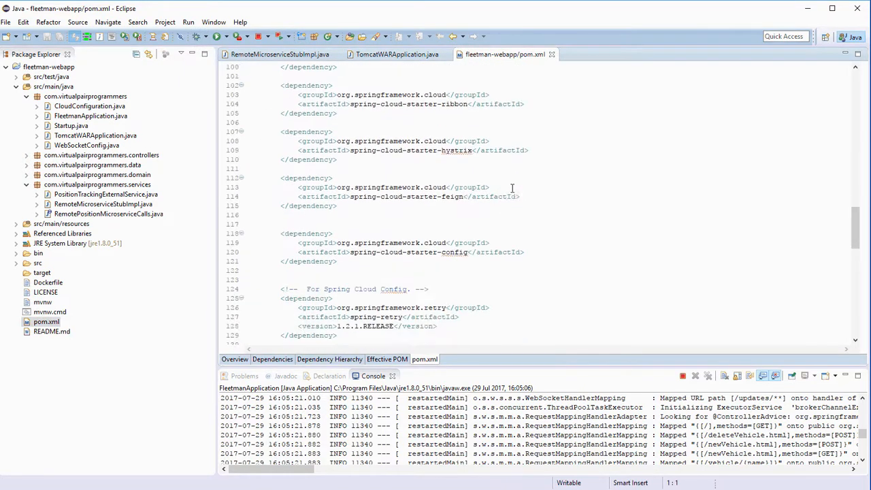
scroll(down, 3)
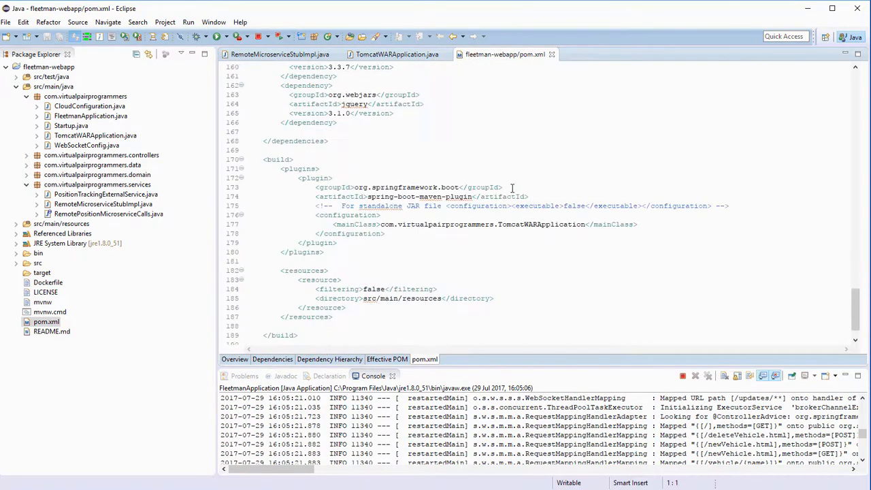
scroll(down, 3)
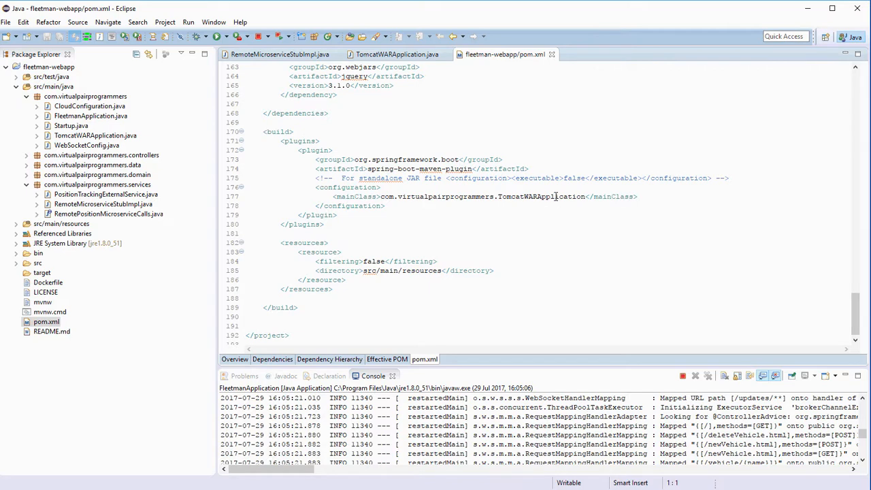
mouse_move(558, 202)
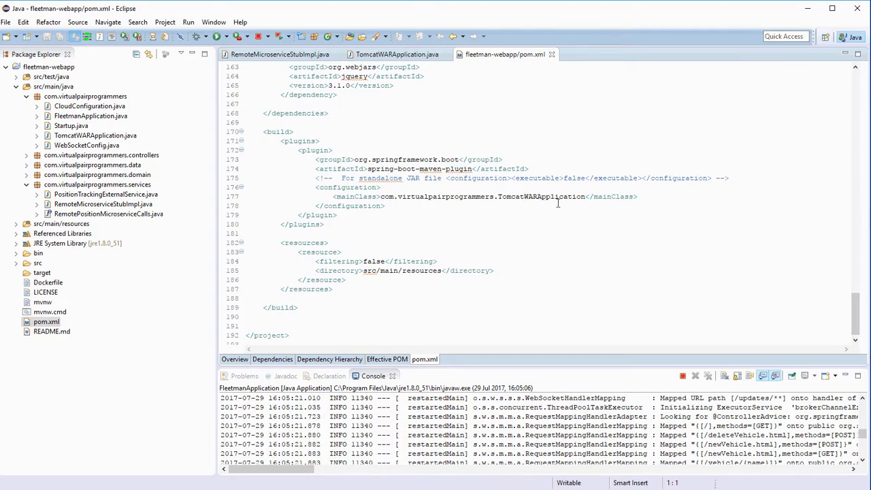
double_click(380, 177)
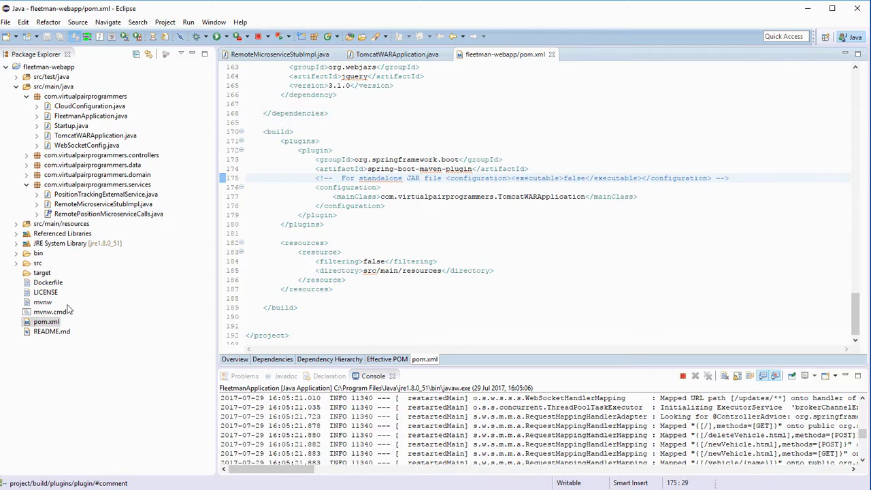
mouse_move(73, 312)
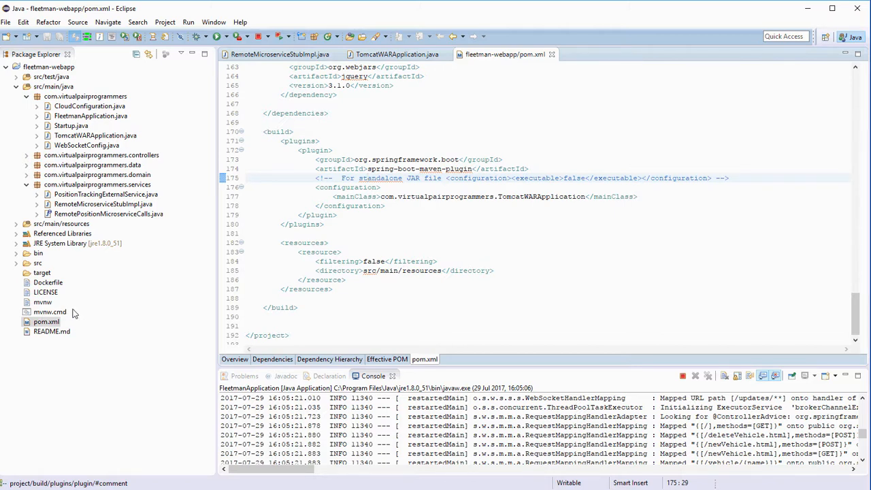
mouse_move(106, 308)
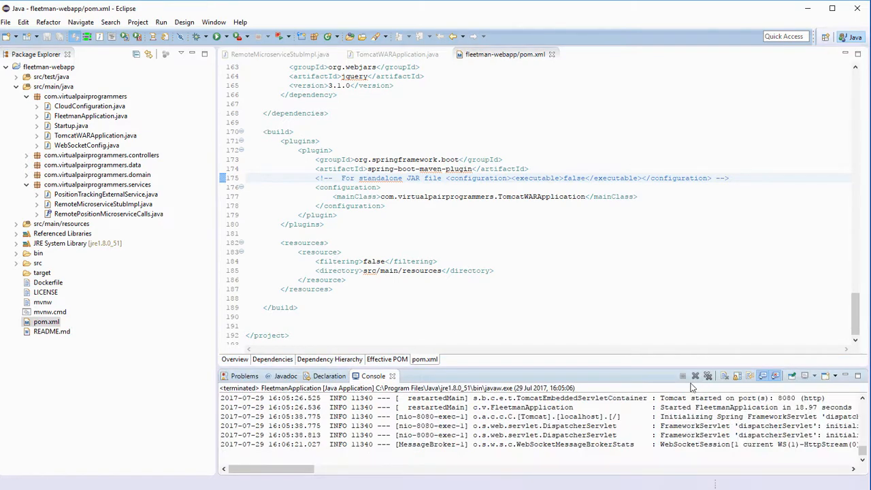
- Run a Maven build with goal 'package' on pom.xml and read the 'no compiler provided' error
right_click(46, 321)
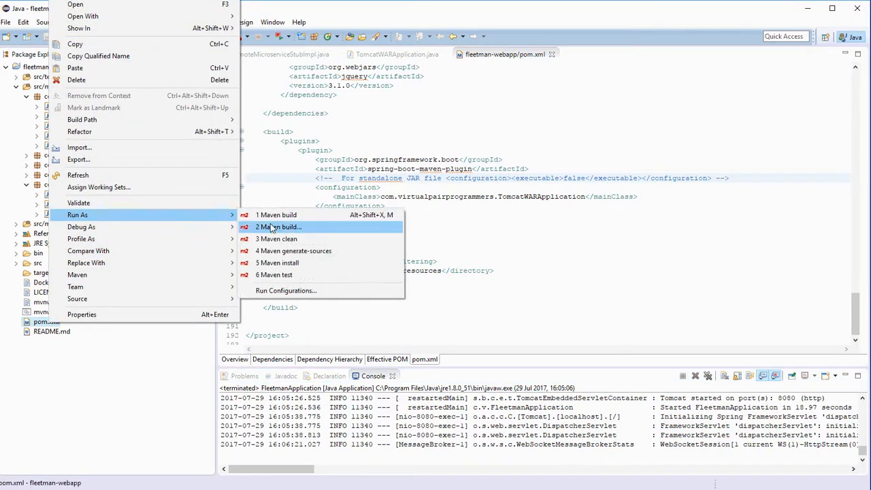
click(277, 226)
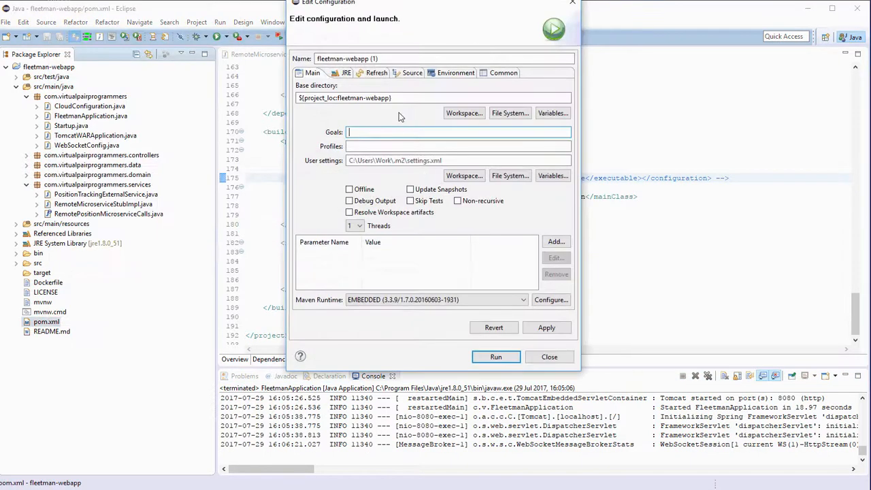
text(packa)
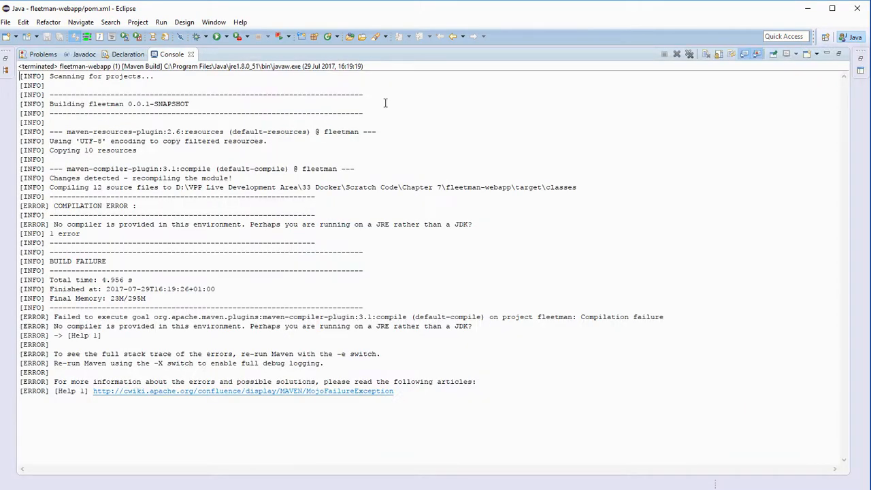
mouse_move(367, 111)
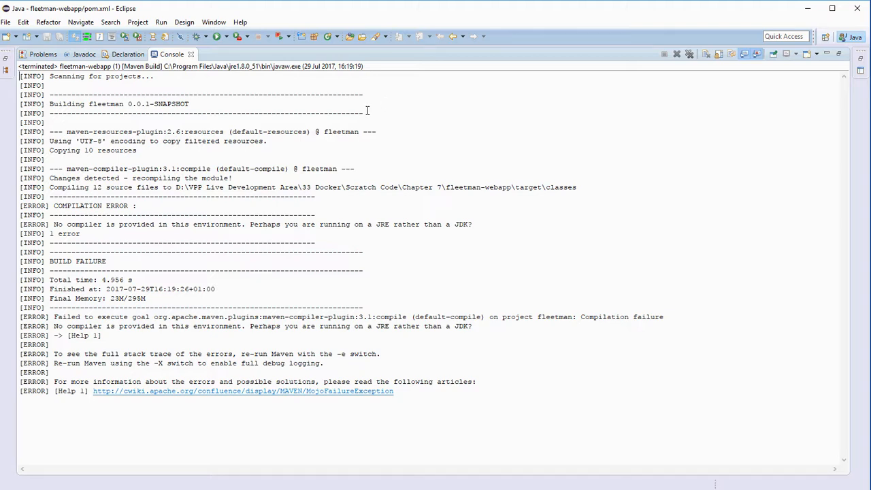
mouse_move(332, 144)
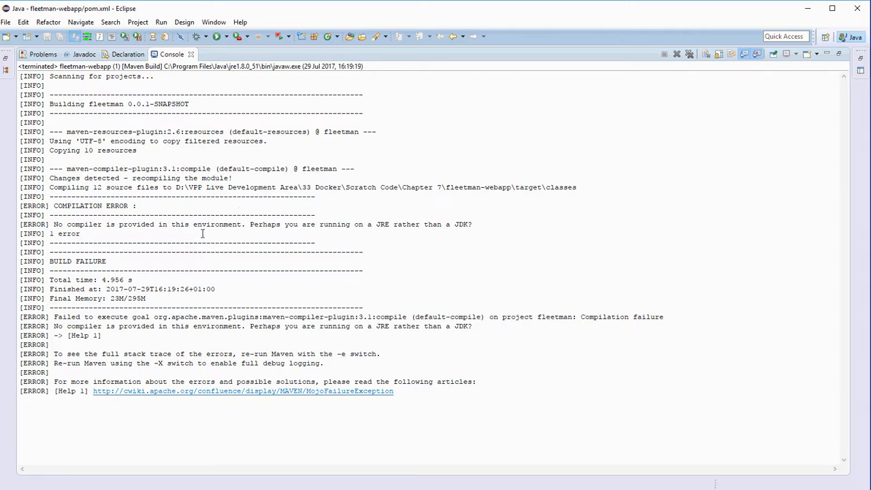
click(471, 223)
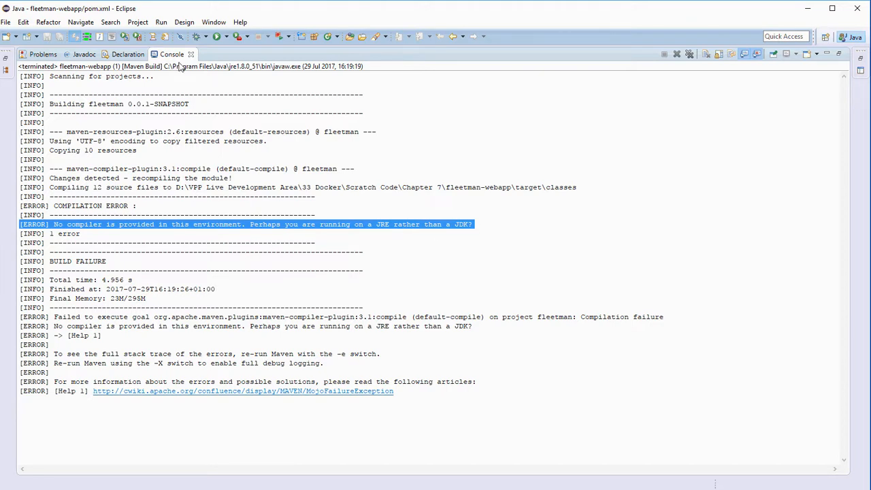
click(214, 22)
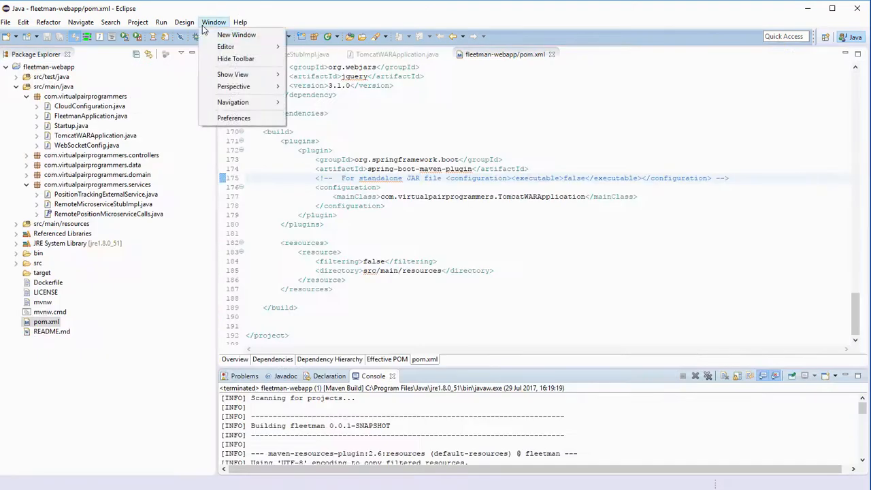
- In Preferences > Java > Installed JREs (only jre1.8.0_51 listed), begin adding a Standard VM
click(234, 117)
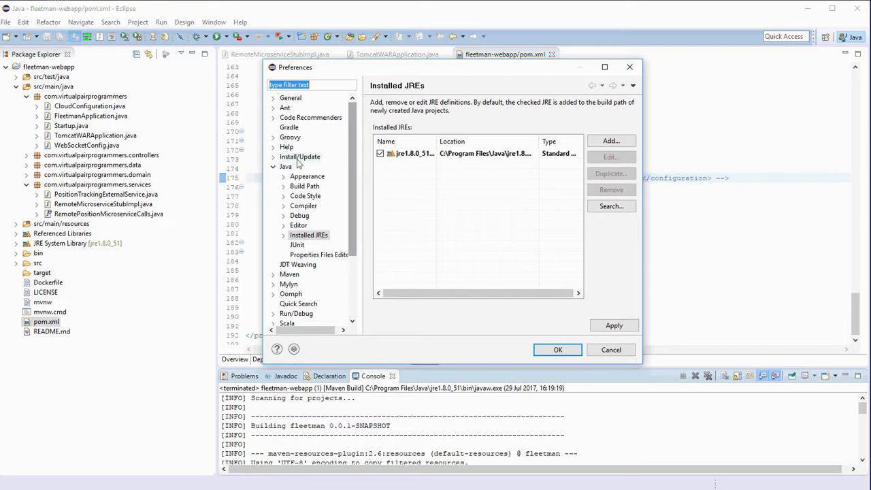
mouse_move(308, 234)
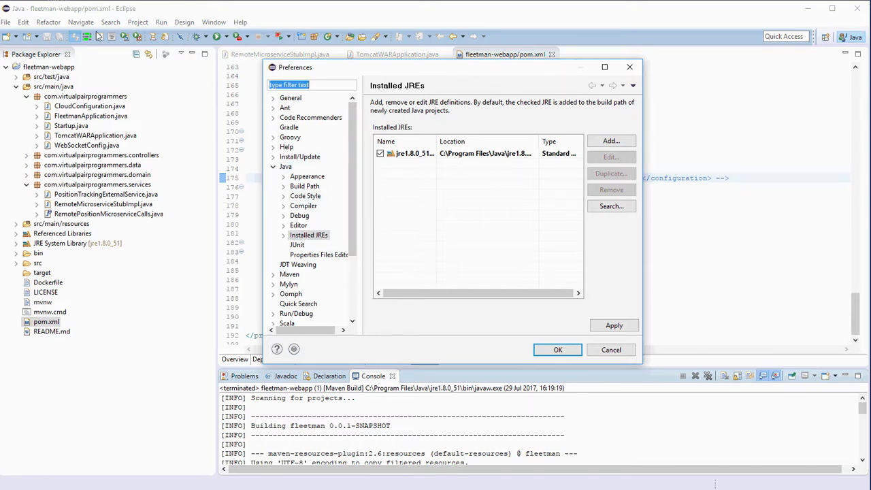
mouse_move(258, 89)
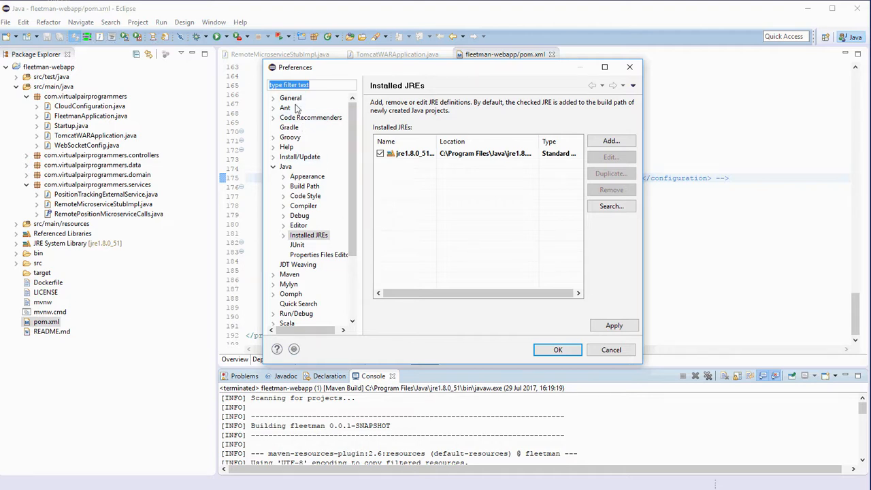
click(309, 234)
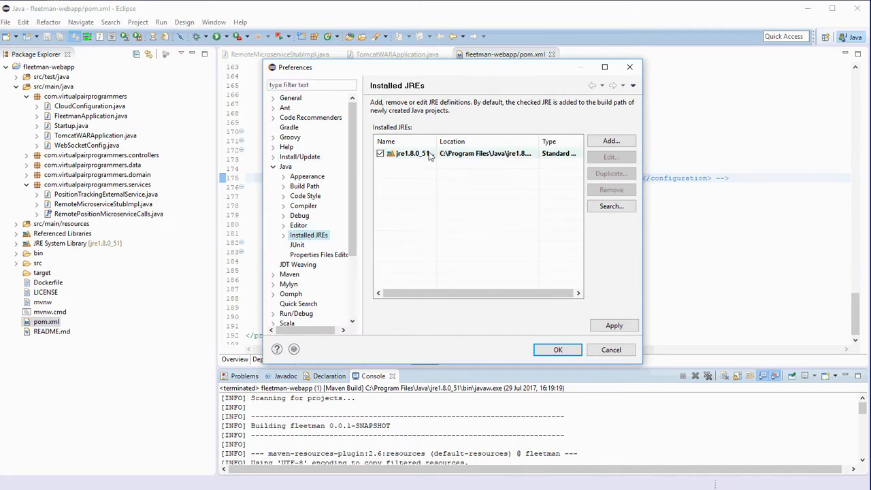
click(610, 141)
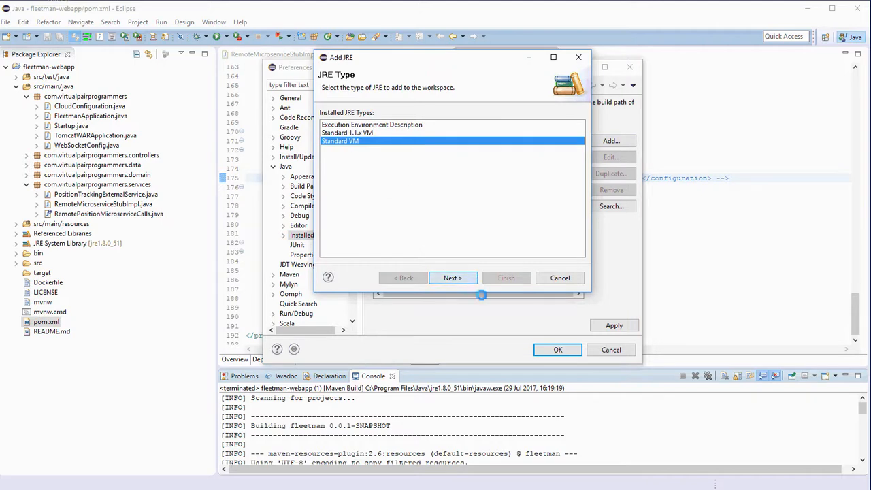
- Add C:\Program Files\Java\jdk1.8.0_51 as an installed JRE and finish the wizard
click(452, 278)
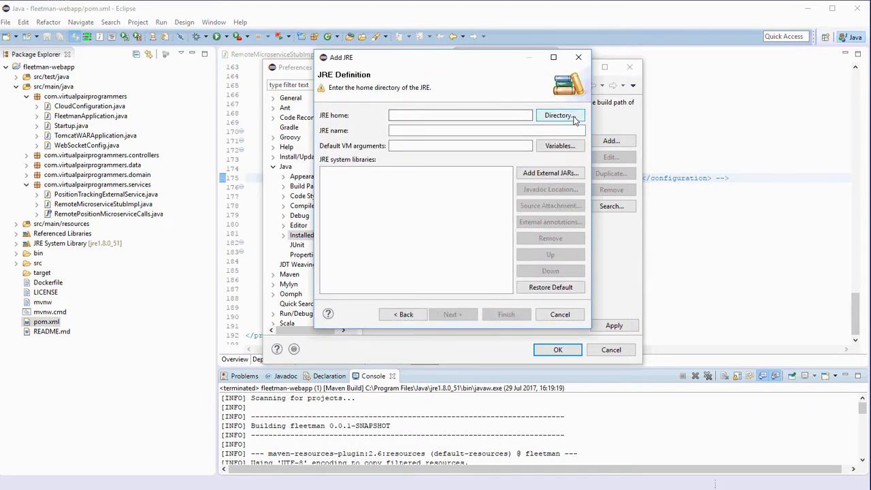
click(560, 114)
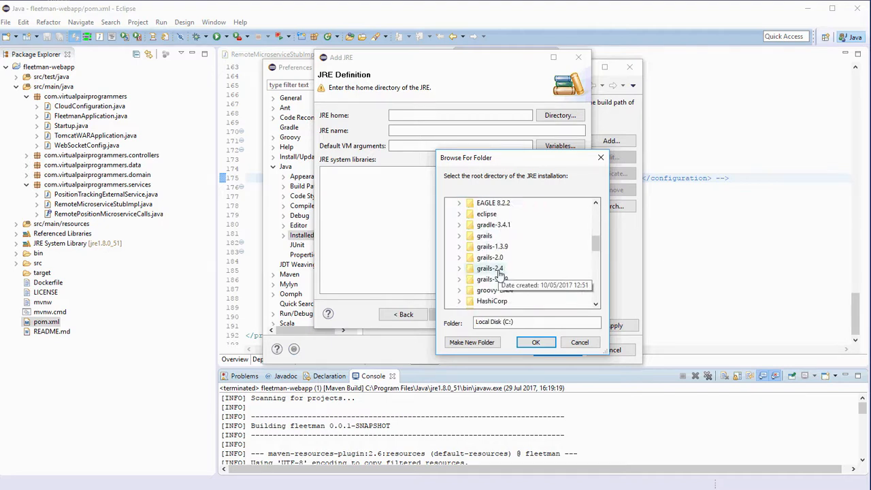
scroll(down, 3)
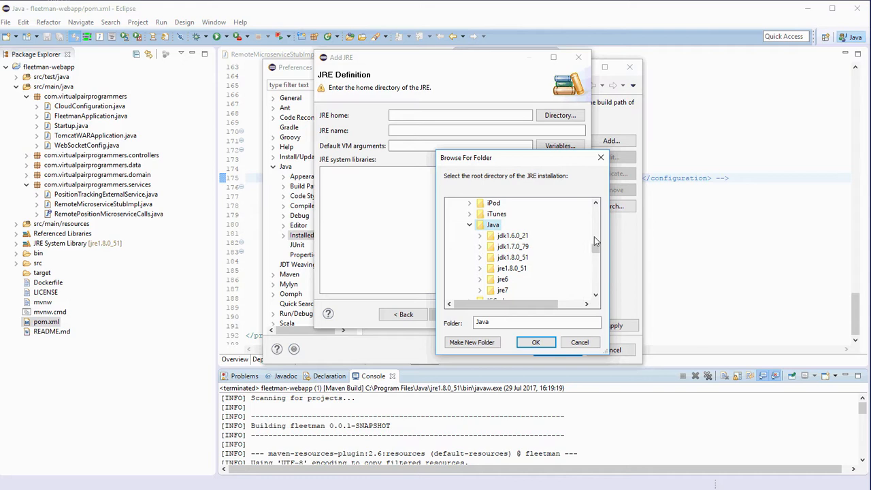
mouse_move(500, 257)
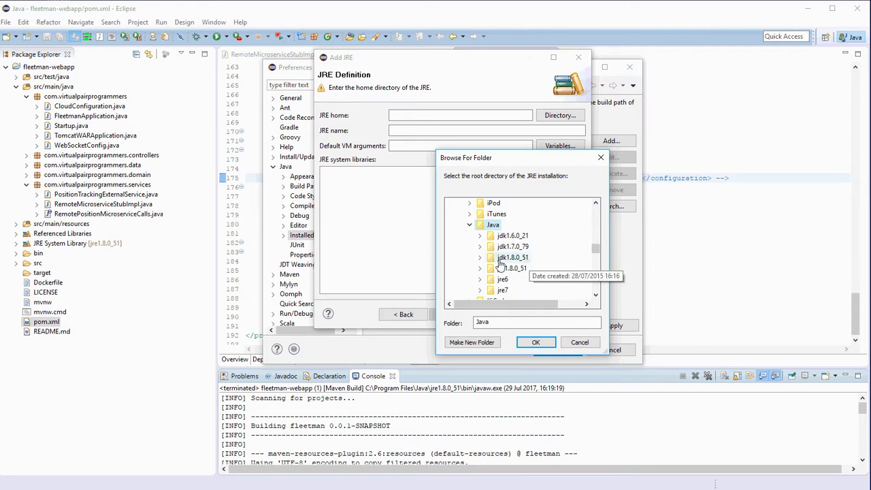
mouse_move(504, 265)
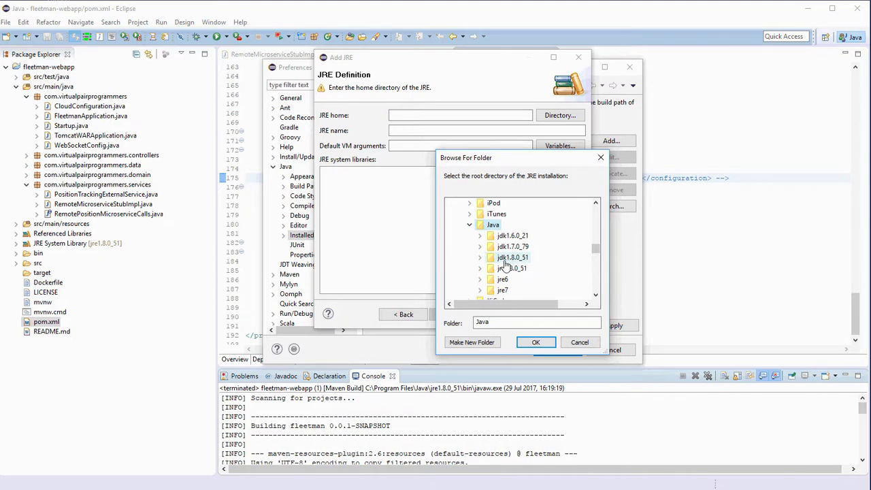
click(479, 257)
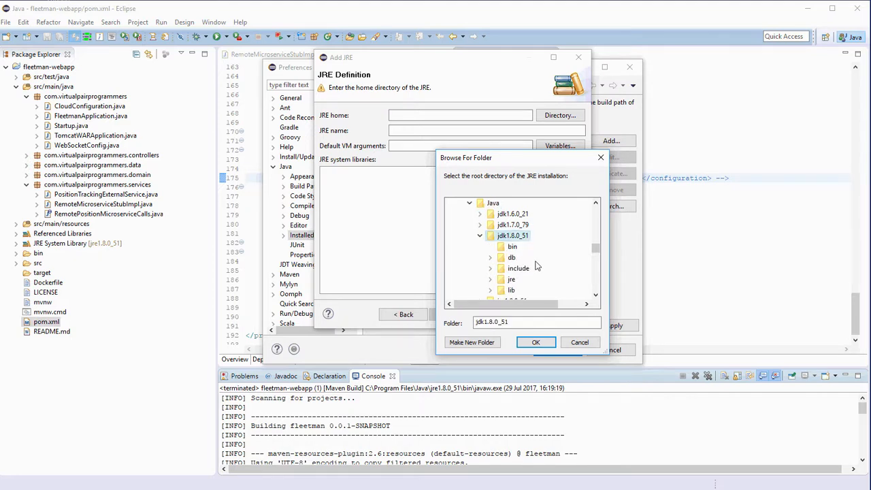
mouse_move(511, 246)
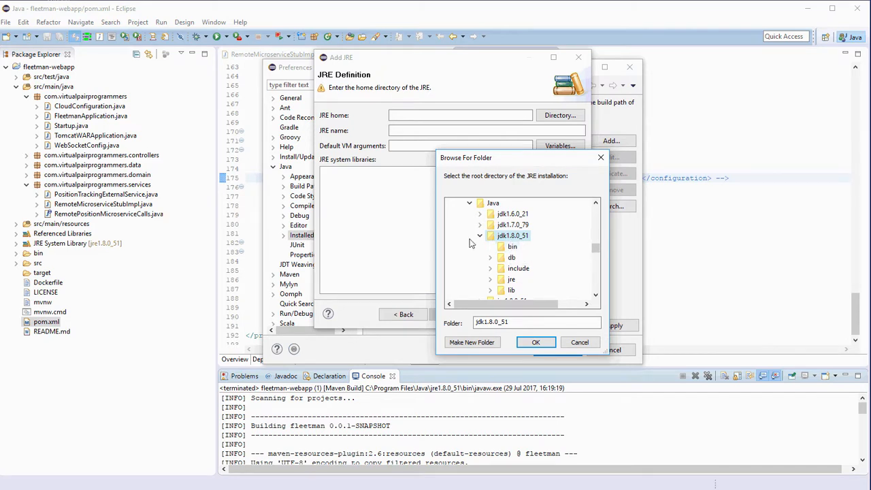
mouse_move(471, 253)
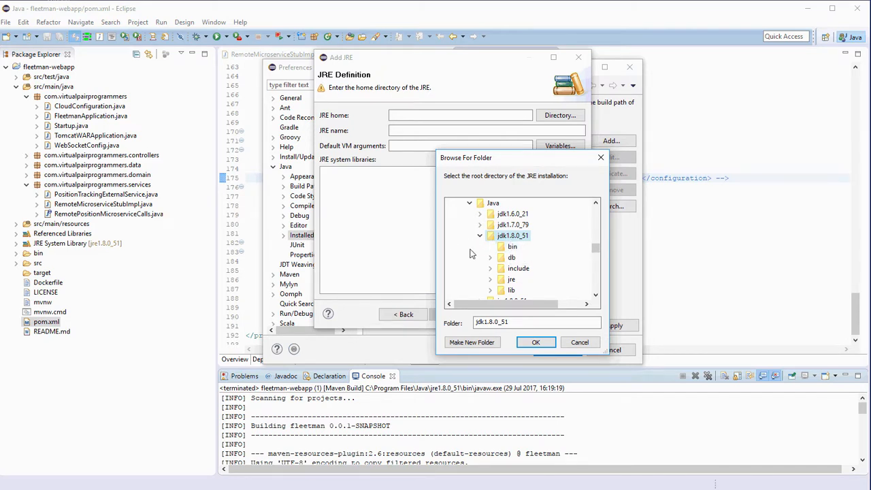
mouse_move(536, 343)
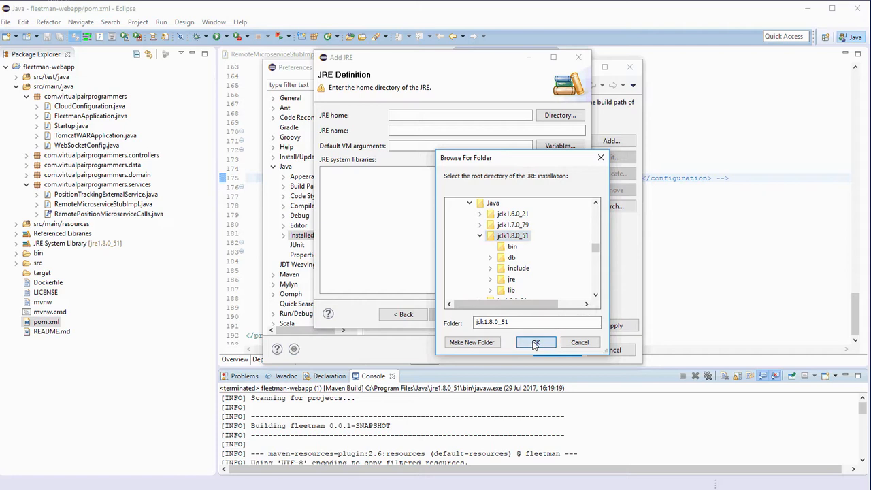
click(536, 343)
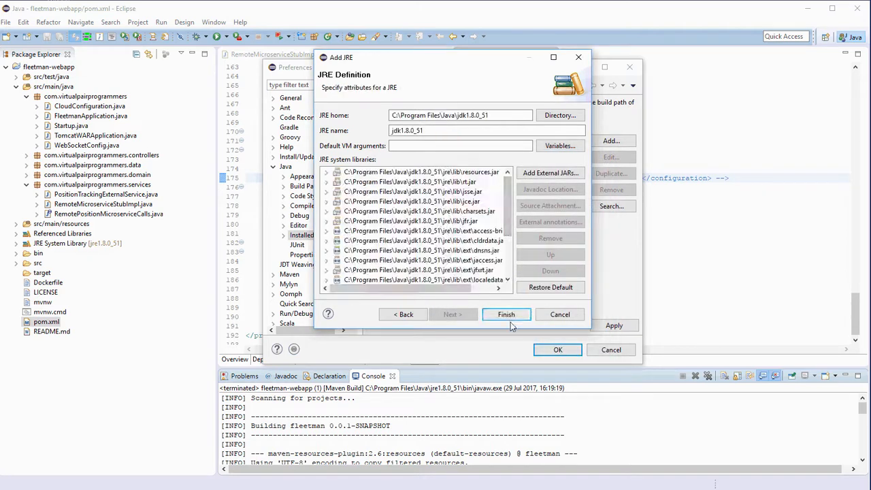
click(506, 313)
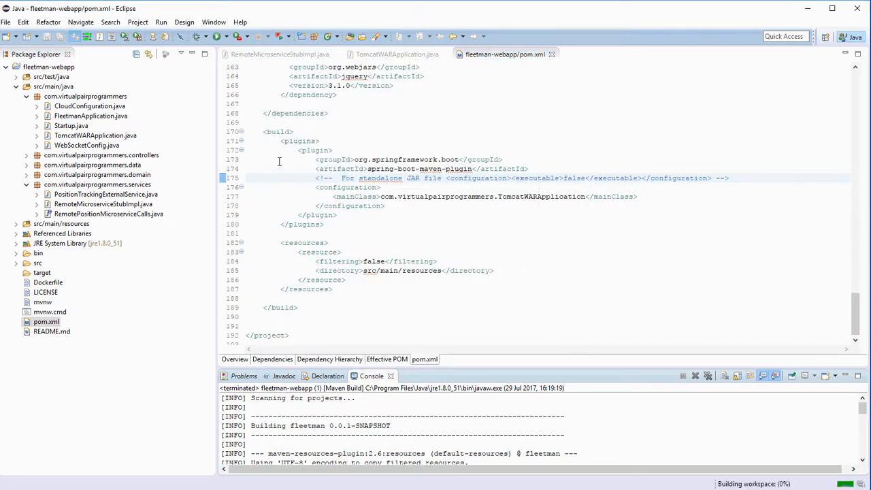
mouse_move(229, 36)
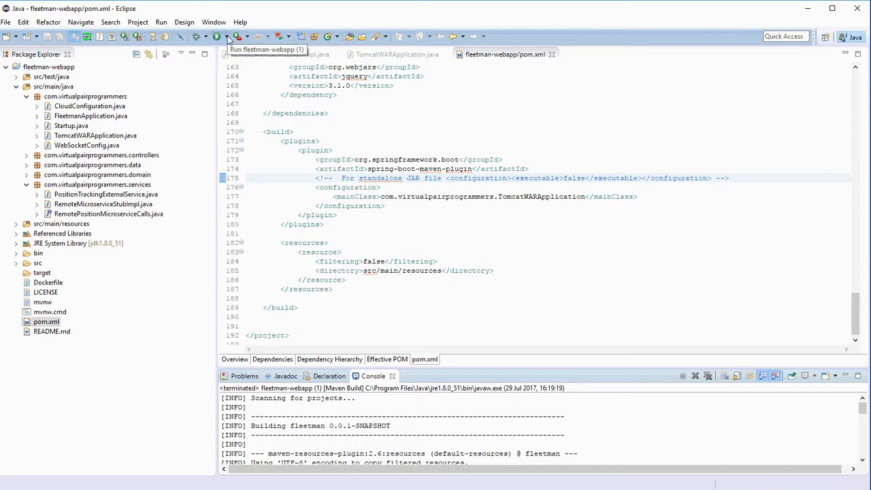
- Rerun the Maven build and confirm BUILD SUCCESS with fleetman-0.0.1-SNAPSHOT.war in target
click(217, 36)
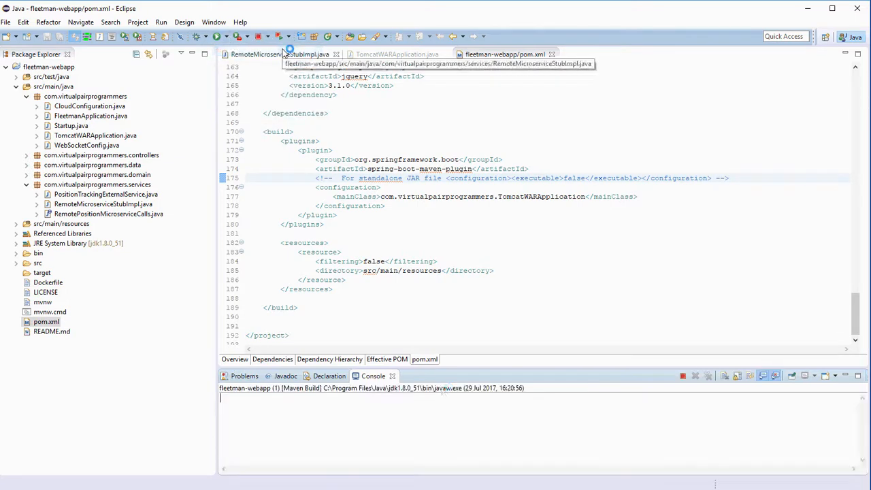
double_click(372, 375)
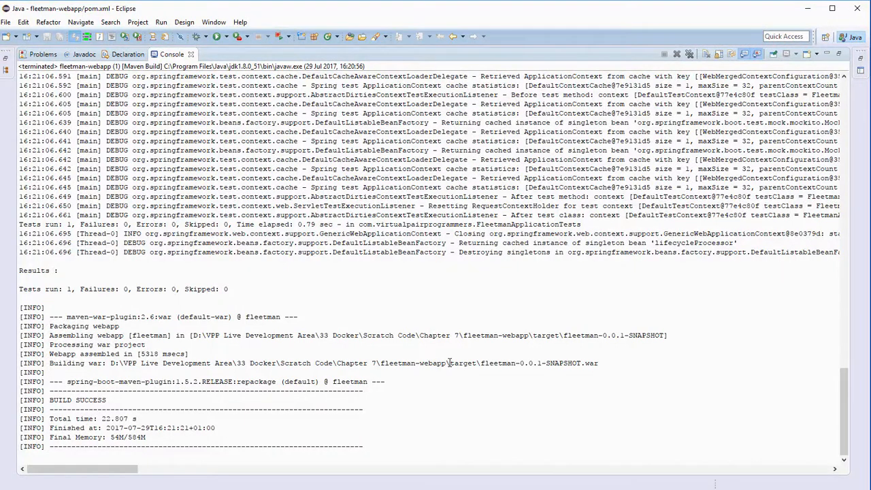
double_click(464, 362)
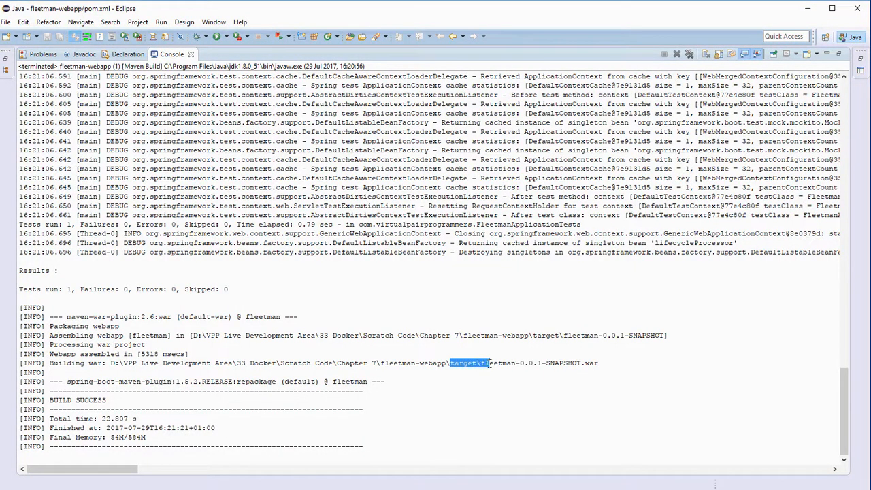